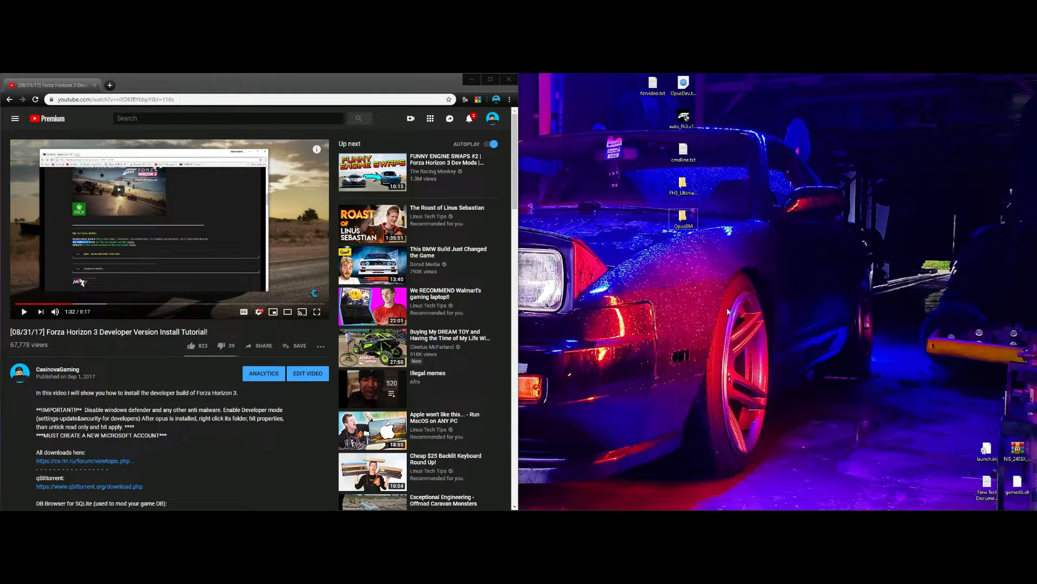
{"action": "mouse_move", "coordinate": [718, 296]}
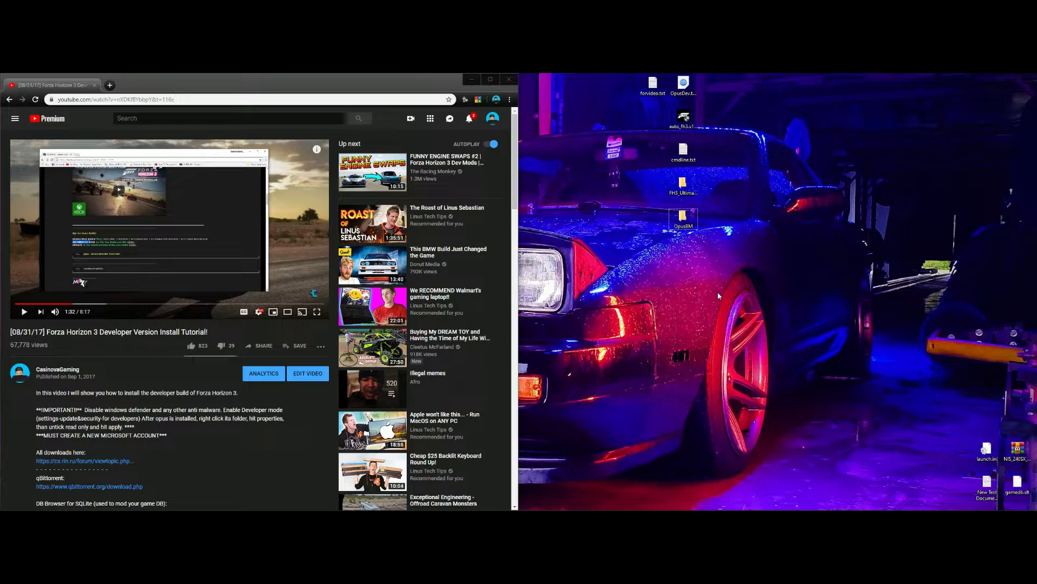
{"action": "mouse_move", "coordinate": [596, 324]}
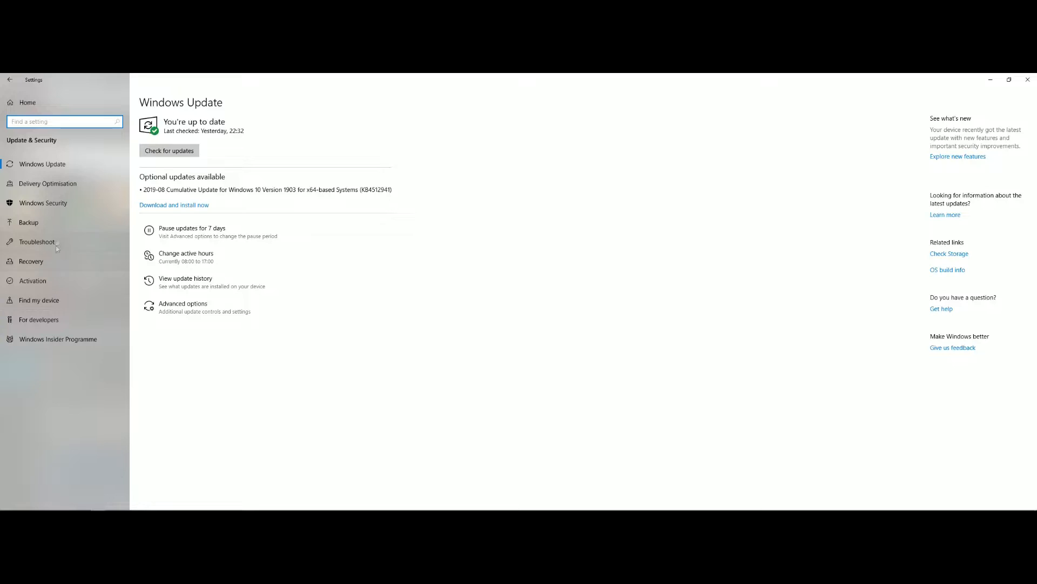
- Check Virus & threat protection shows real-time, cloud and tamper protection all Off
{"action": "left_click", "coordinate": [44, 202]}
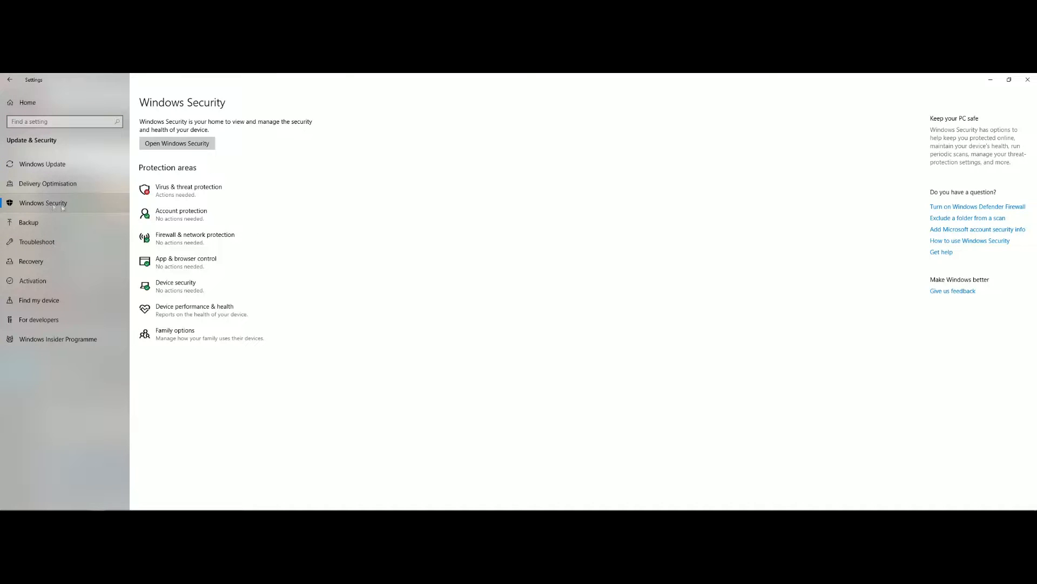
{"action": "left_click", "coordinate": [176, 143]}
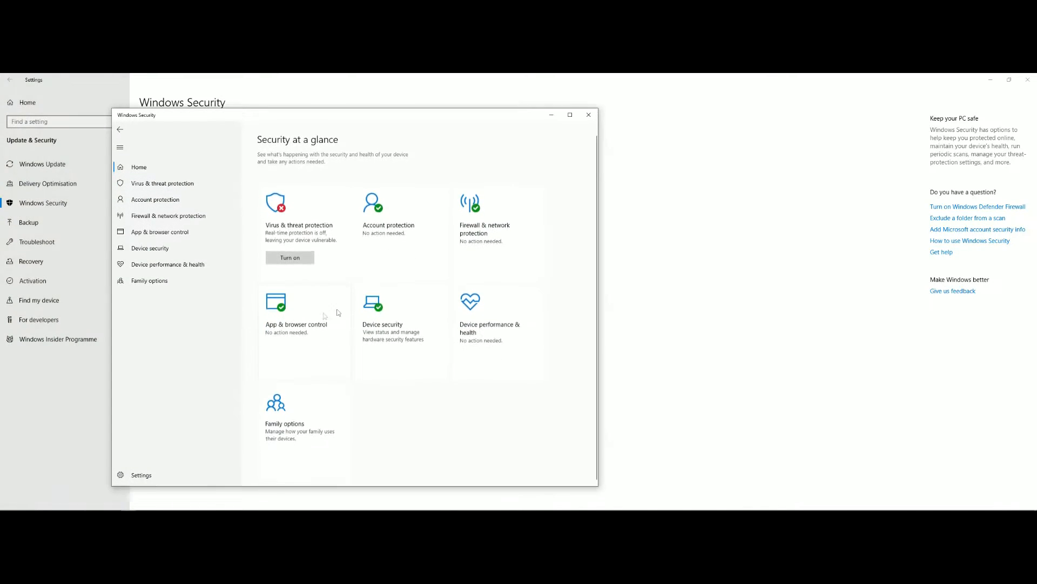
{"action": "left_click", "coordinate": [161, 183]}
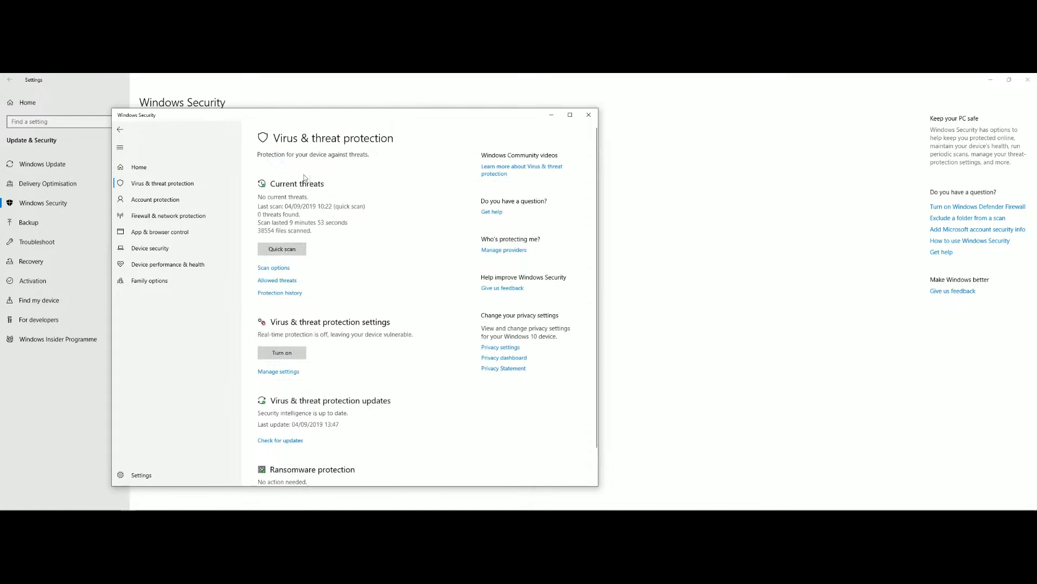
{"action": "mouse_move", "coordinate": [292, 372]}
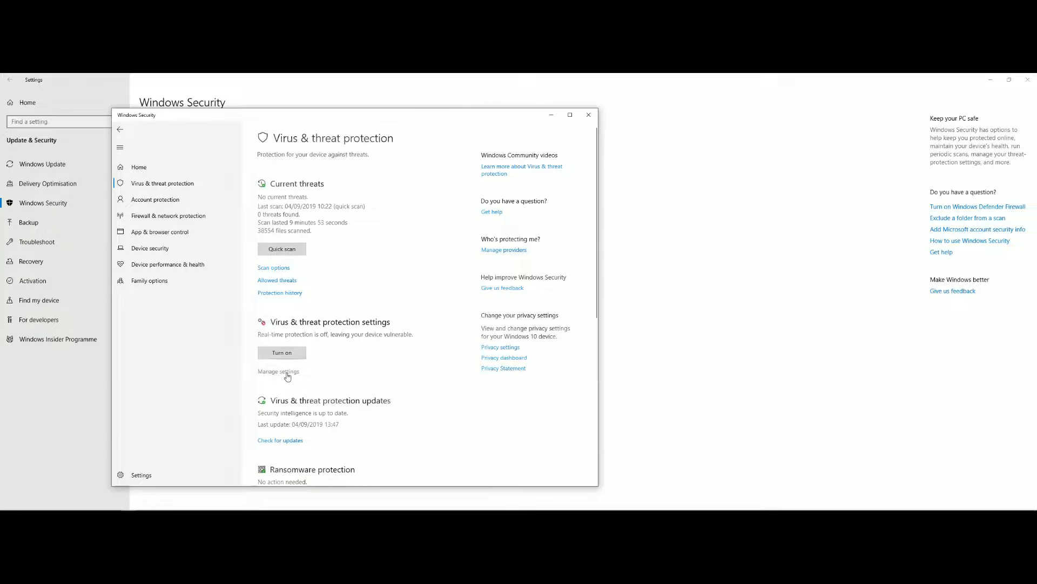
{"action": "left_click", "coordinate": [278, 371]}
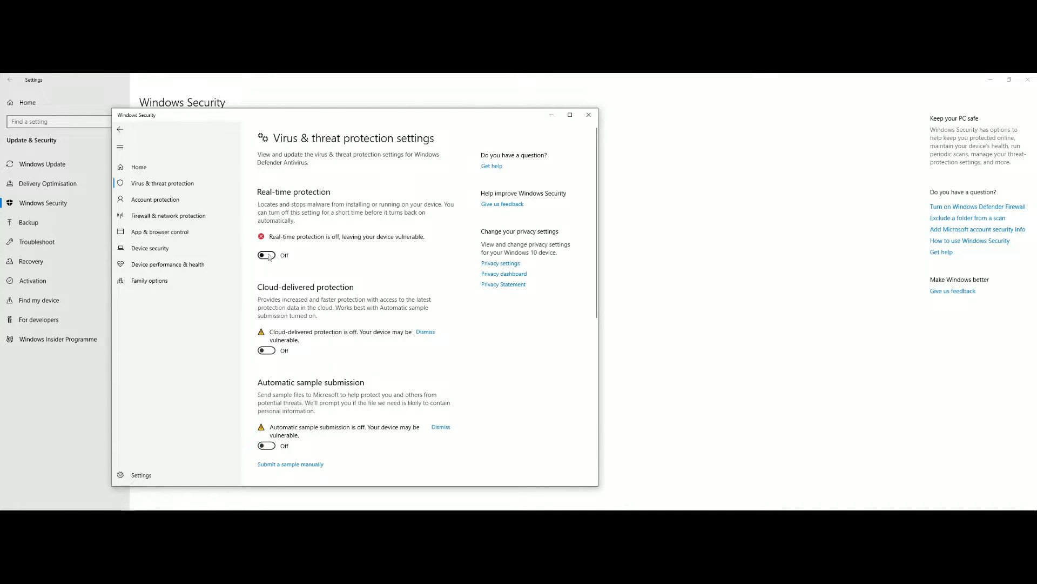
{"action": "scroll", "scroll_direction": "down", "scroll_amount": 3}
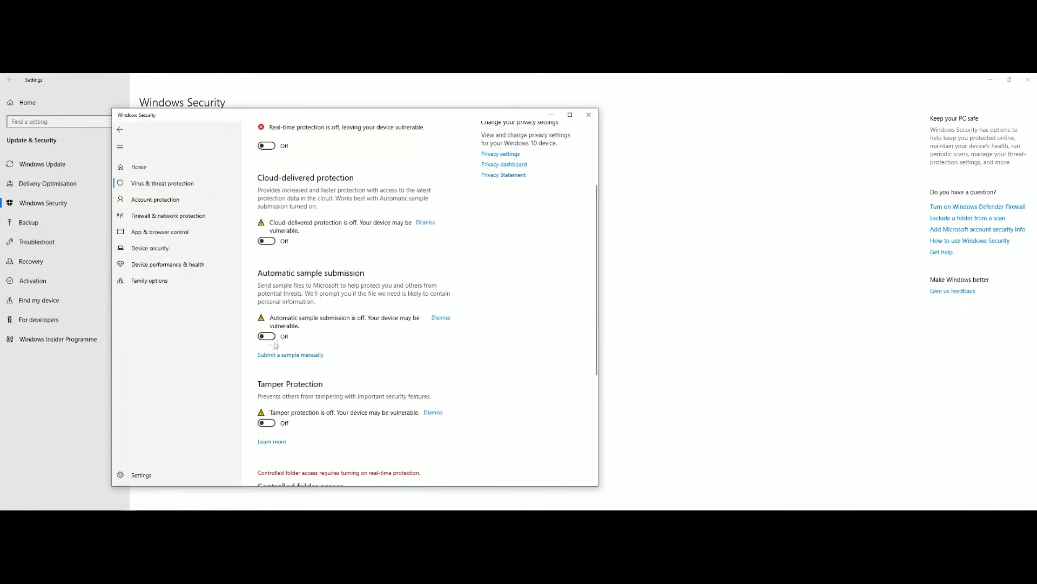
{"action": "scroll", "scroll_direction": "up", "scroll_amount": 3}
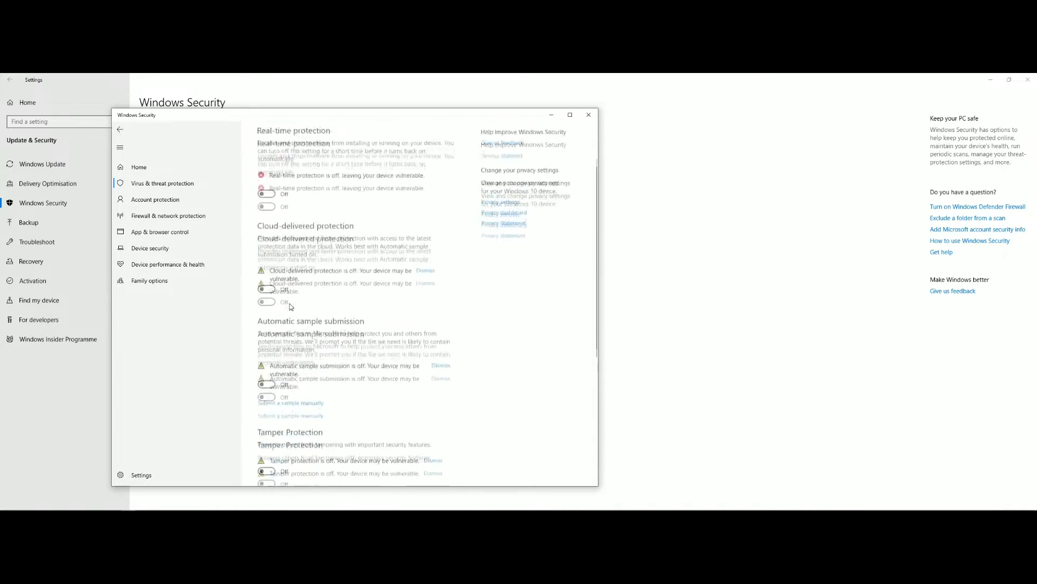
{"action": "scroll", "scroll_direction": "up", "scroll_amount": 3}
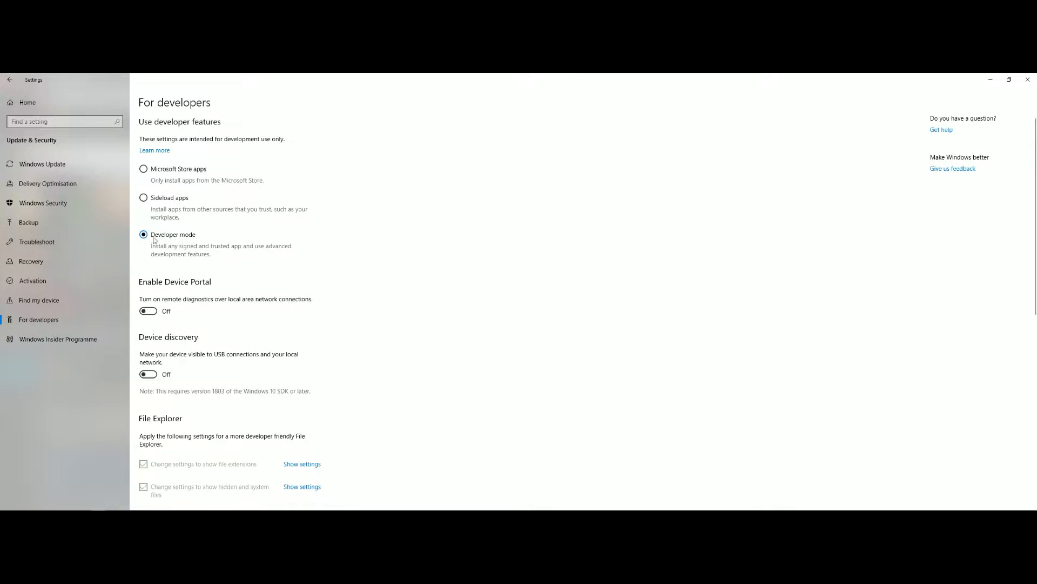
{"action": "mouse_move", "coordinate": [524, 321]}
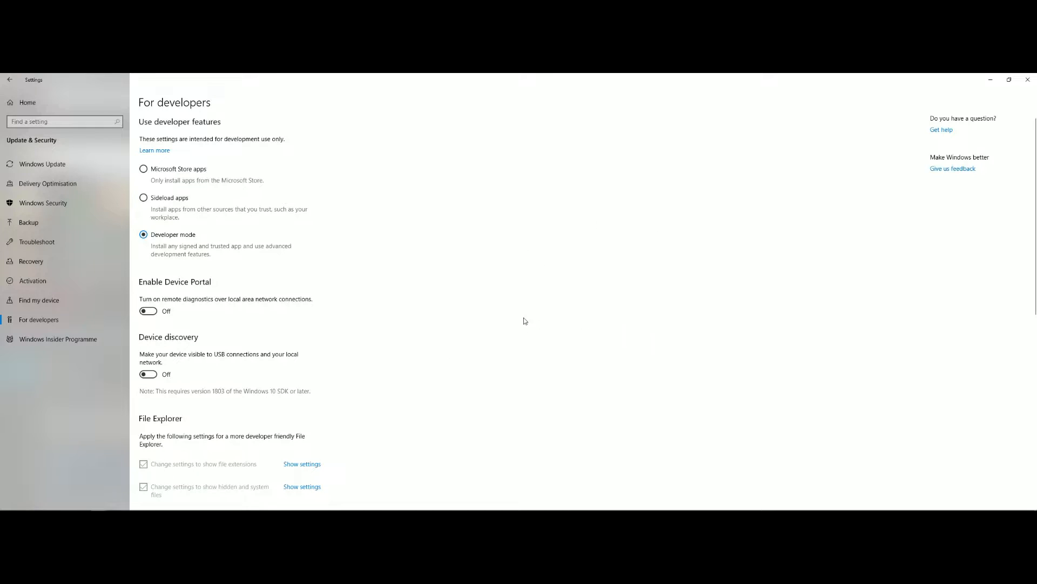
{"action": "mouse_move", "coordinate": [225, 232]}
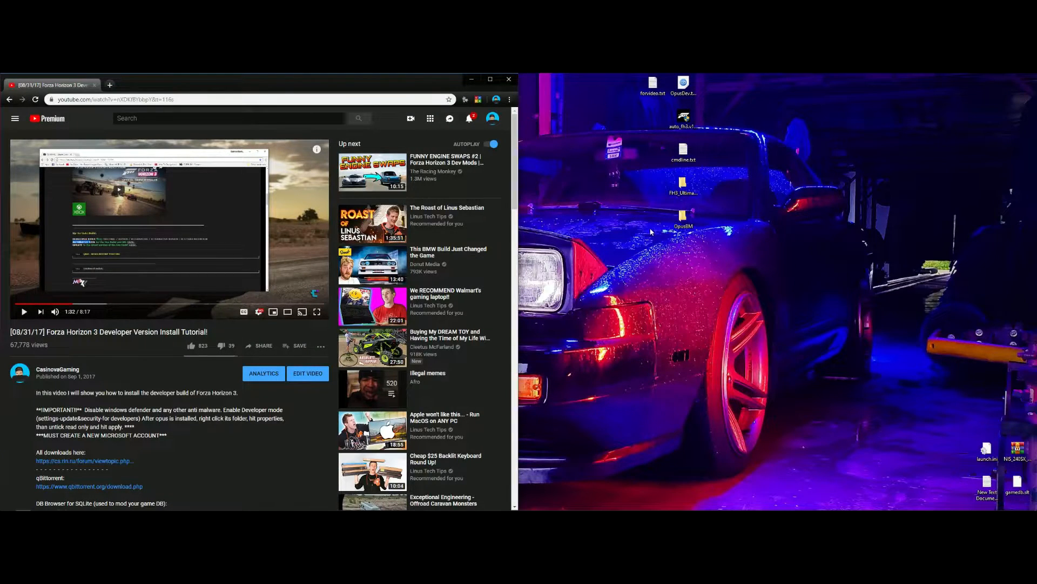
{"action": "mouse_move", "coordinate": [549, 293]}
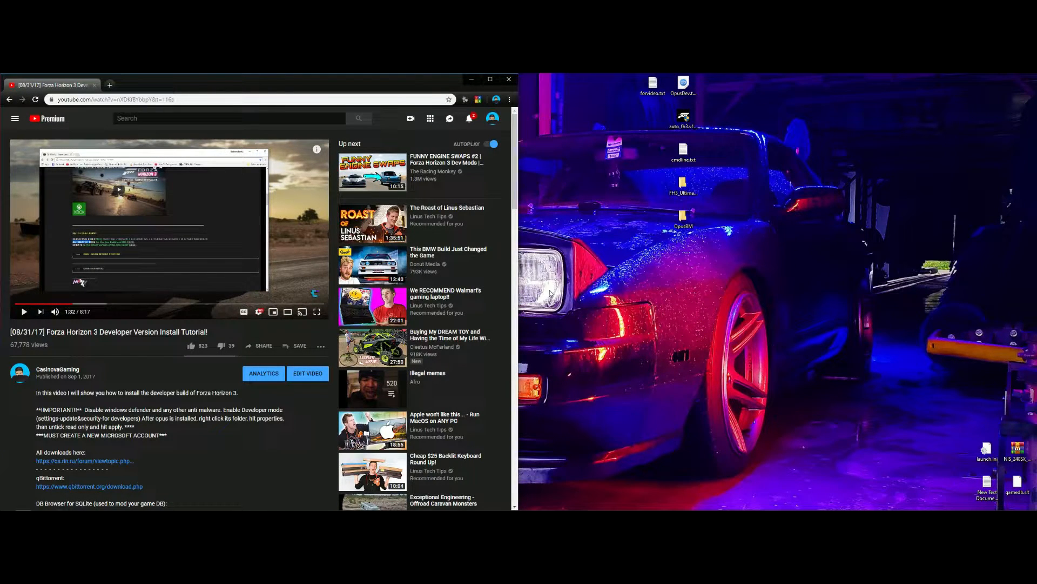
- Review the qBittorrent, DB Browser for SQLite and WinRAR links in forvideo.txt
{"action": "double_click", "coordinate": [683, 152]}
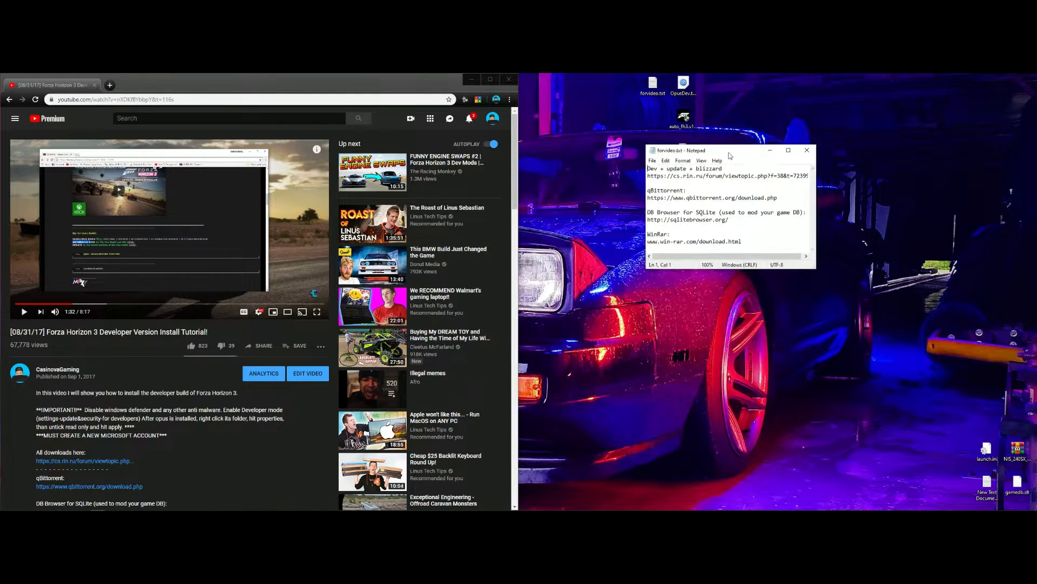
{"action": "mouse_move", "coordinate": [809, 217]}
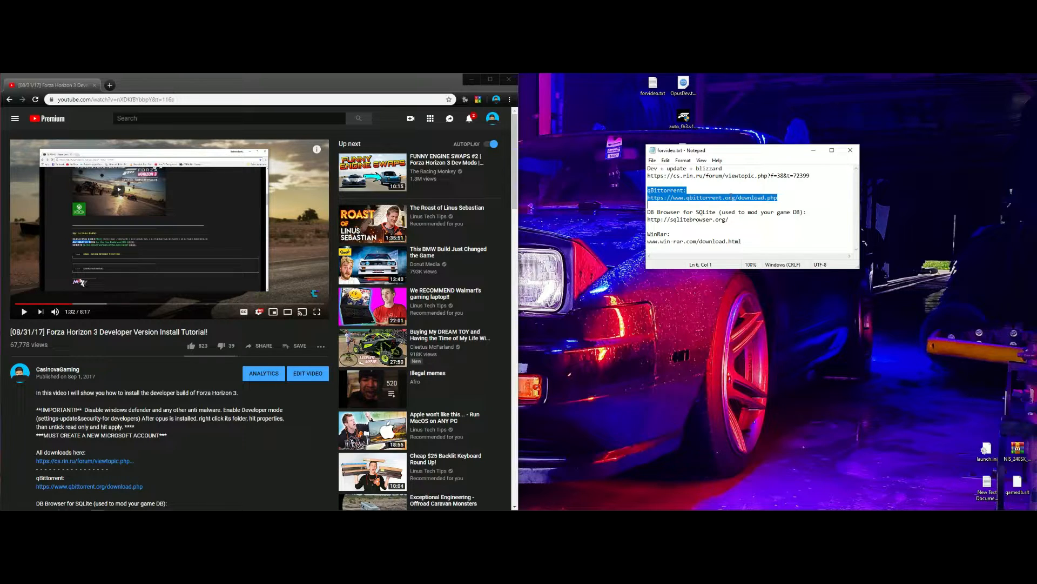
{"action": "left_click", "coordinate": [739, 212]}
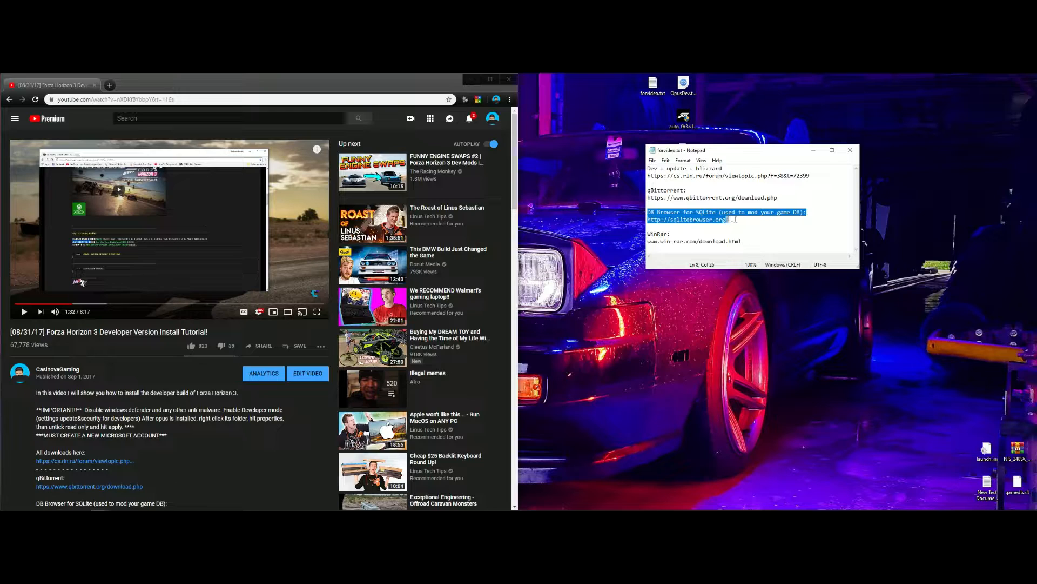
{"action": "left_click", "coordinate": [712, 220]}
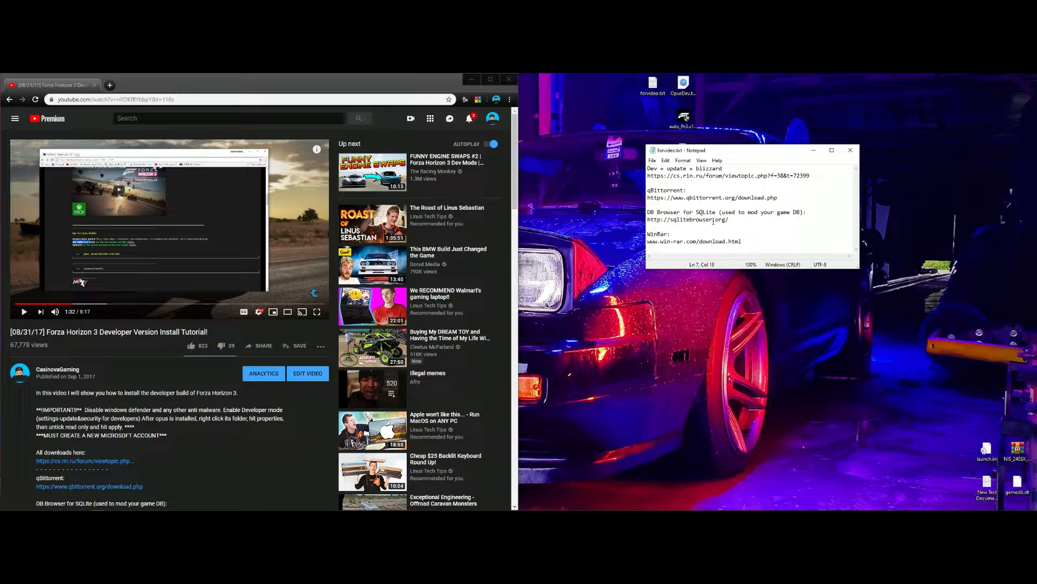
{"action": "triple_click", "coordinate": [694, 241]}
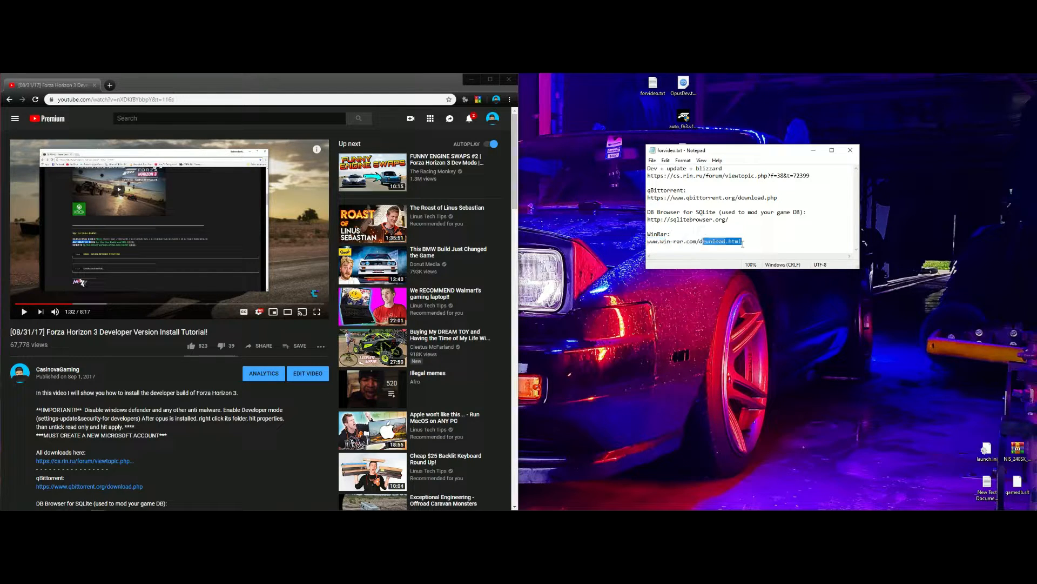
{"action": "left_click", "coordinate": [742, 240]}
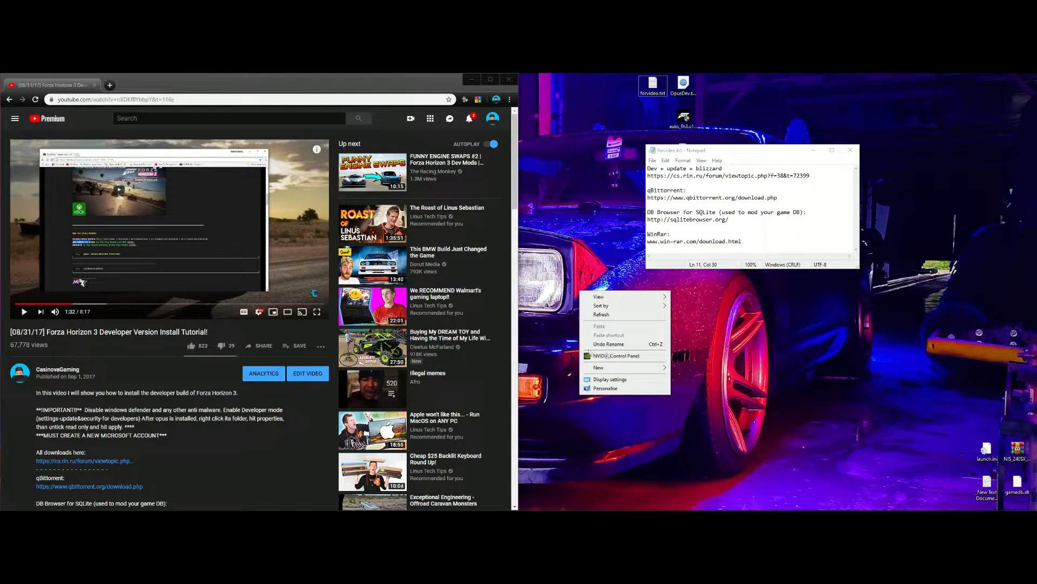
{"action": "left_click", "coordinate": [567, 208]}
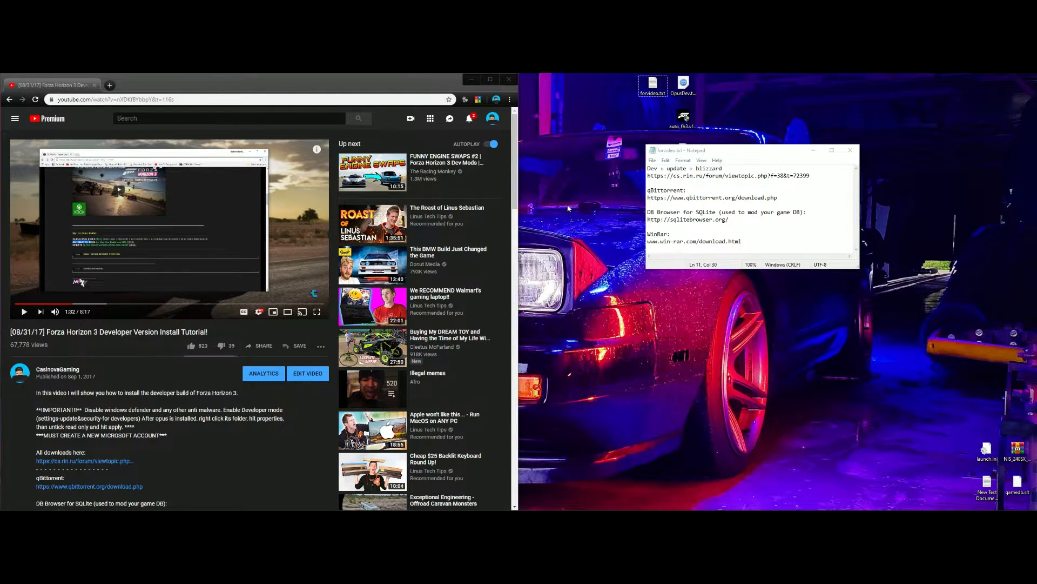
{"action": "mouse_move", "coordinate": [738, 187]}
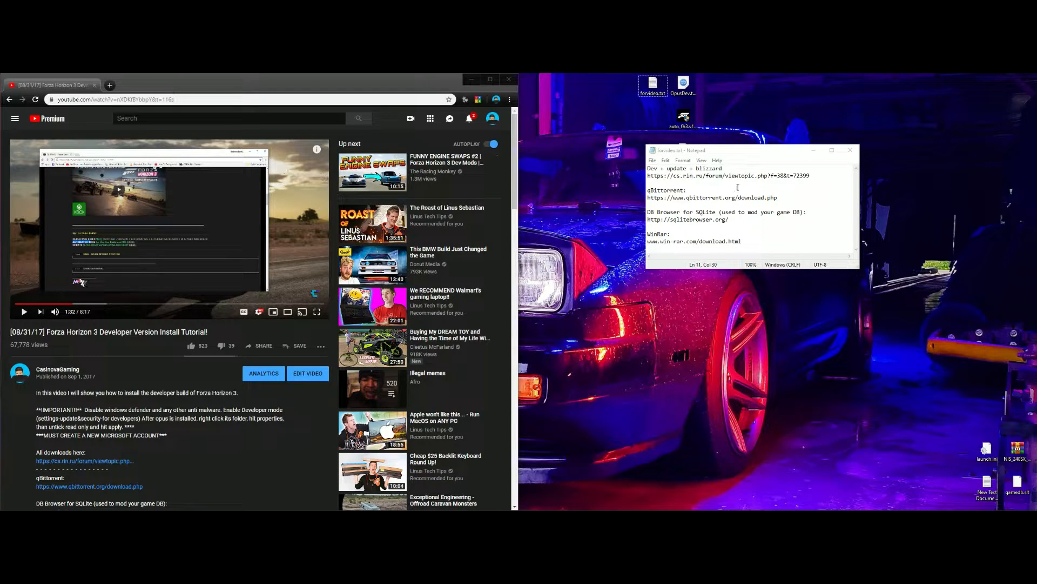
{"action": "right_click", "coordinate": [727, 175]}
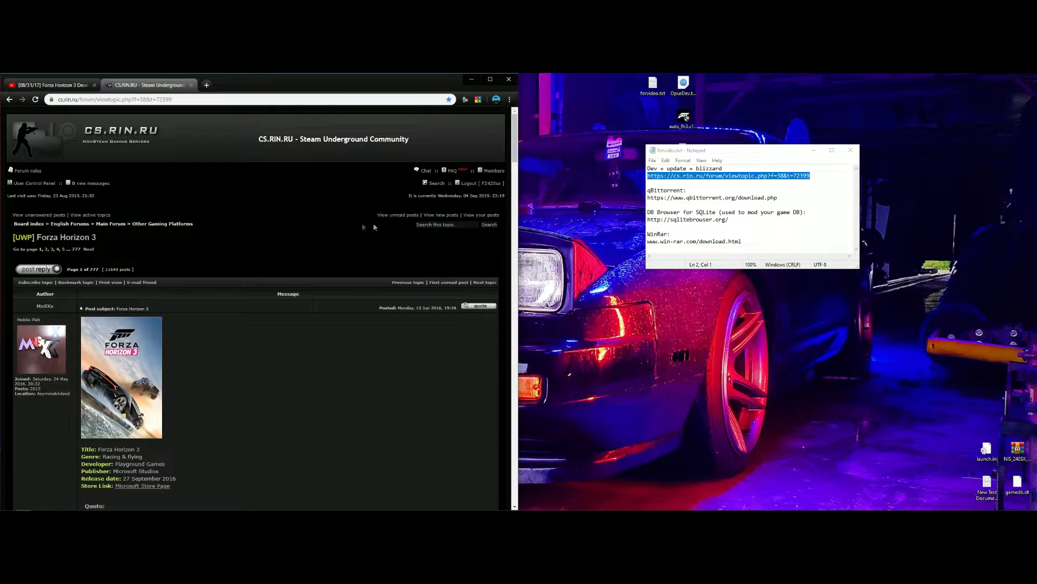
- Download the OpusDevtorrent.rar attachment, then close WinRAR and reposition the notes window
{"action": "scroll", "scroll_direction": "down", "scroll_amount": 3}
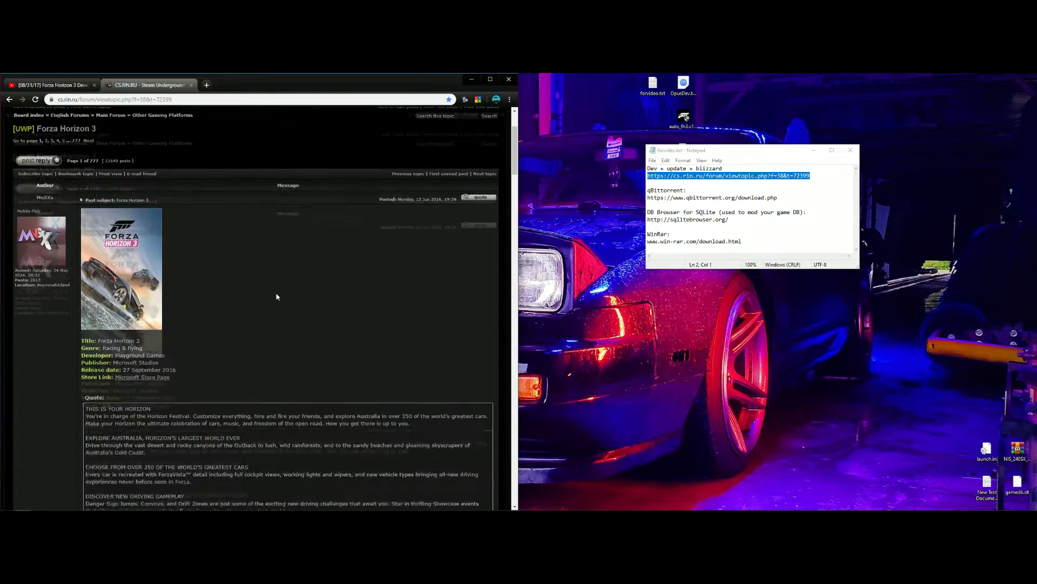
{"action": "scroll", "scroll_direction": "down", "scroll_amount": 3}
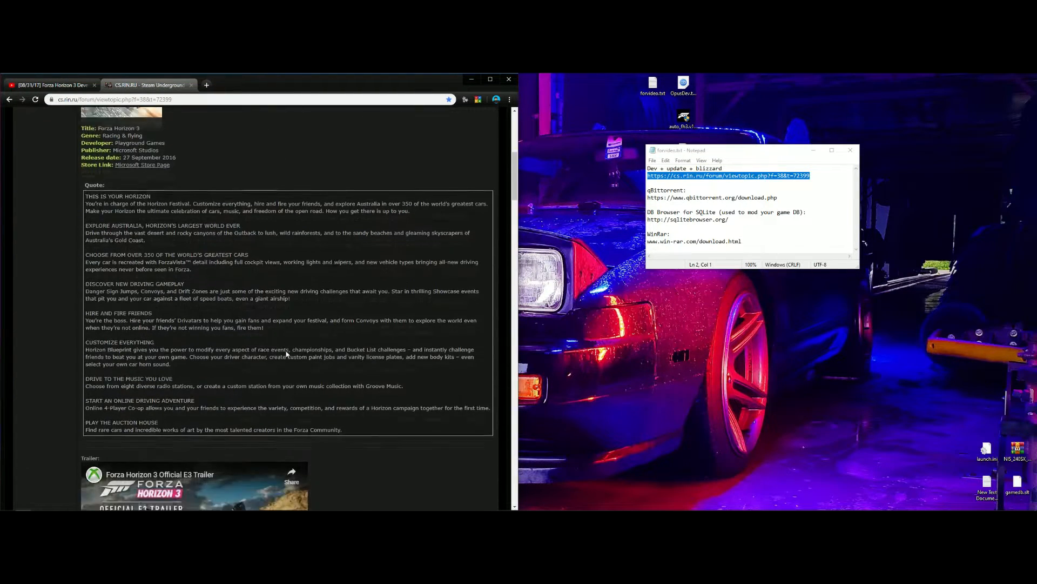
{"action": "scroll", "scroll_direction": "down", "scroll_amount": 3}
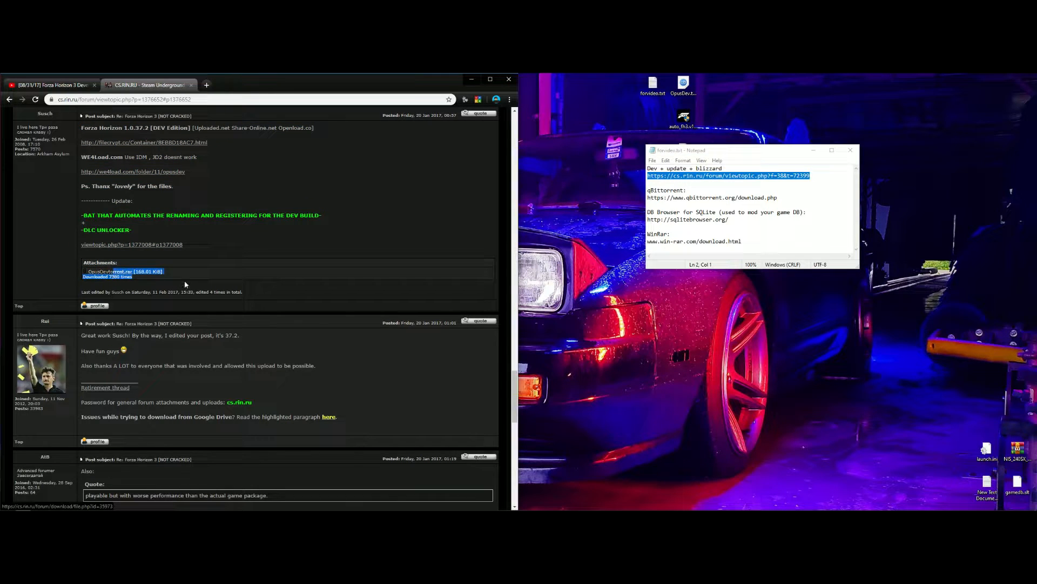
{"action": "left_click", "coordinate": [126, 271]}
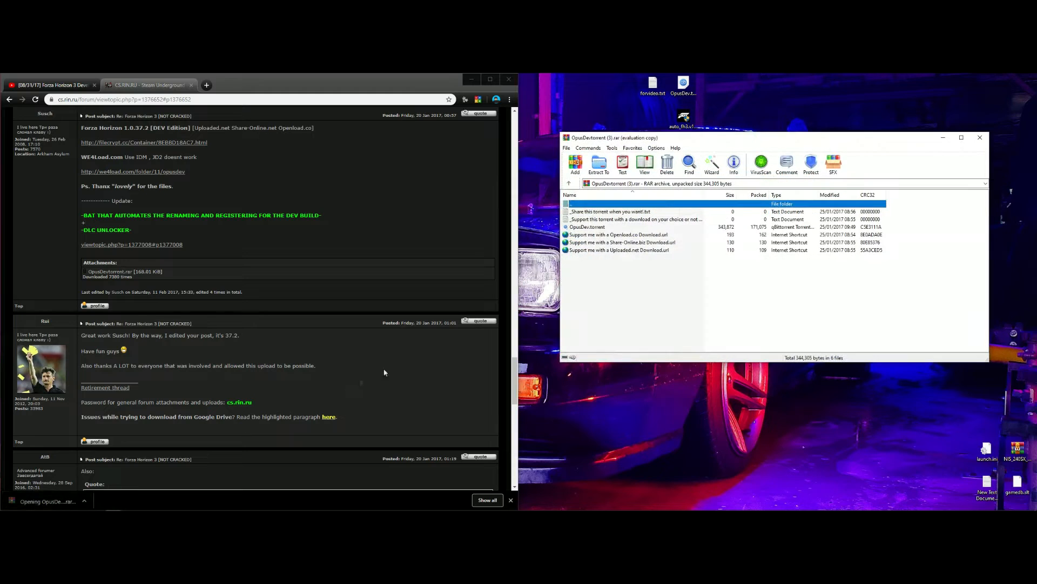
{"action": "left_click_drag", "start_coordinate": [727, 137], "coordinate": [708, 148]}
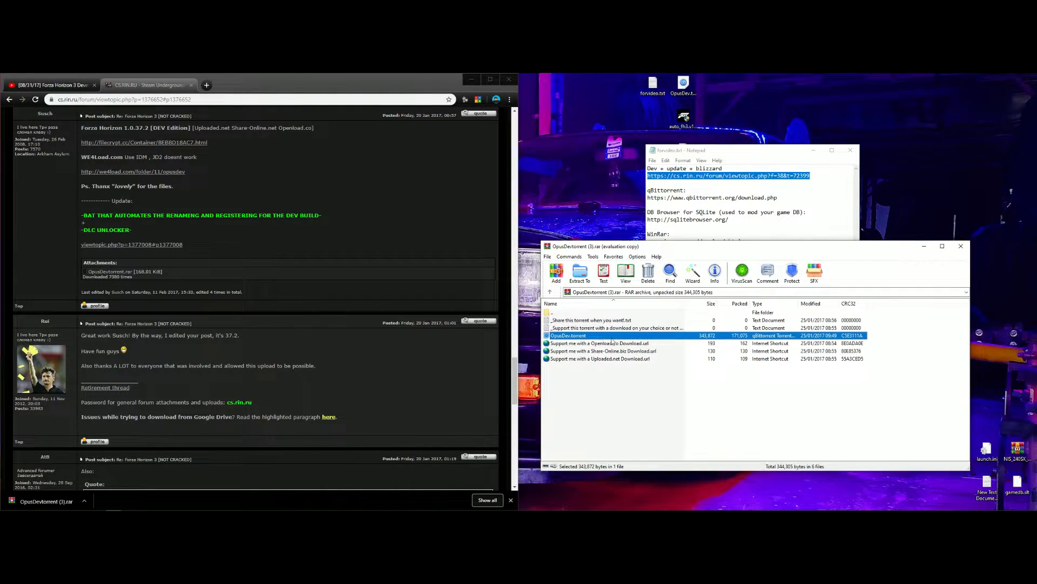
{"action": "left_click", "coordinate": [959, 247]}
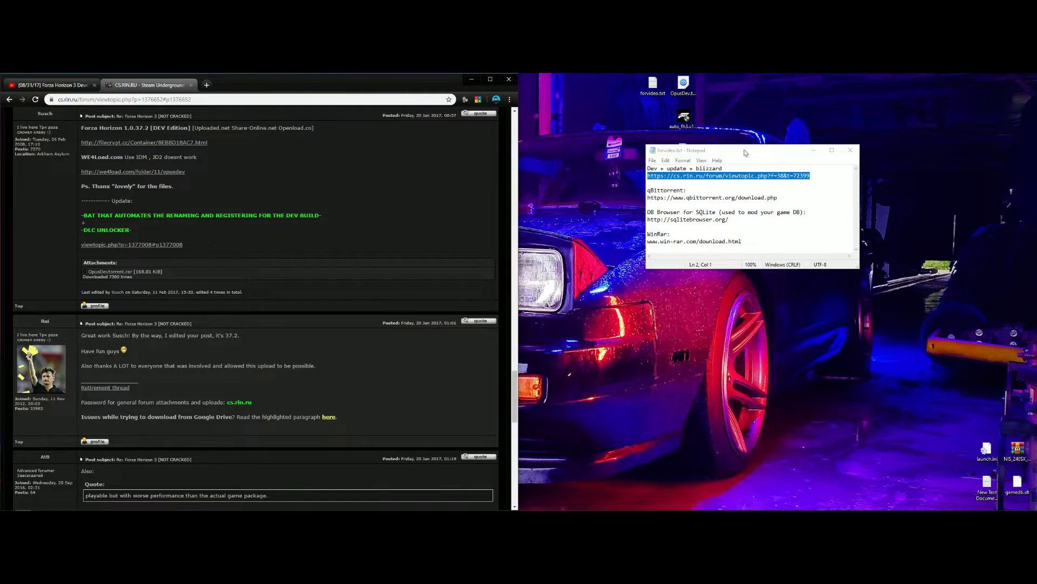
{"action": "left_click_drag", "start_coordinate": [680, 150], "coordinate": [750, 172]}
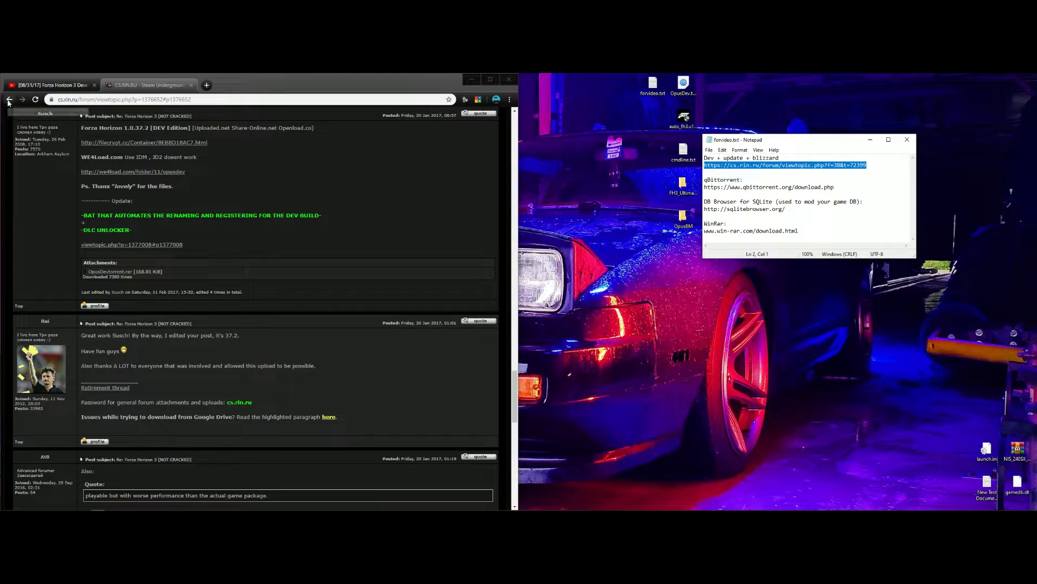
- Follow the reuploaded Blizzard Mountain files link to OpusBM.zip on MEGA, then view the empty OpusBM folder
{"action": "left_click", "coordinate": [10, 99]}
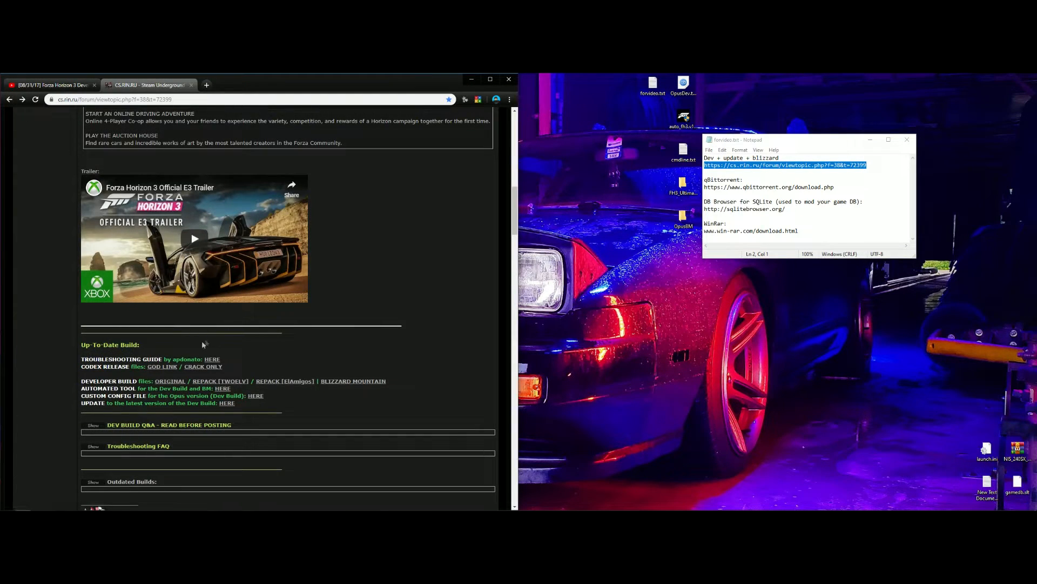
{"action": "mouse_move", "coordinate": [352, 380]}
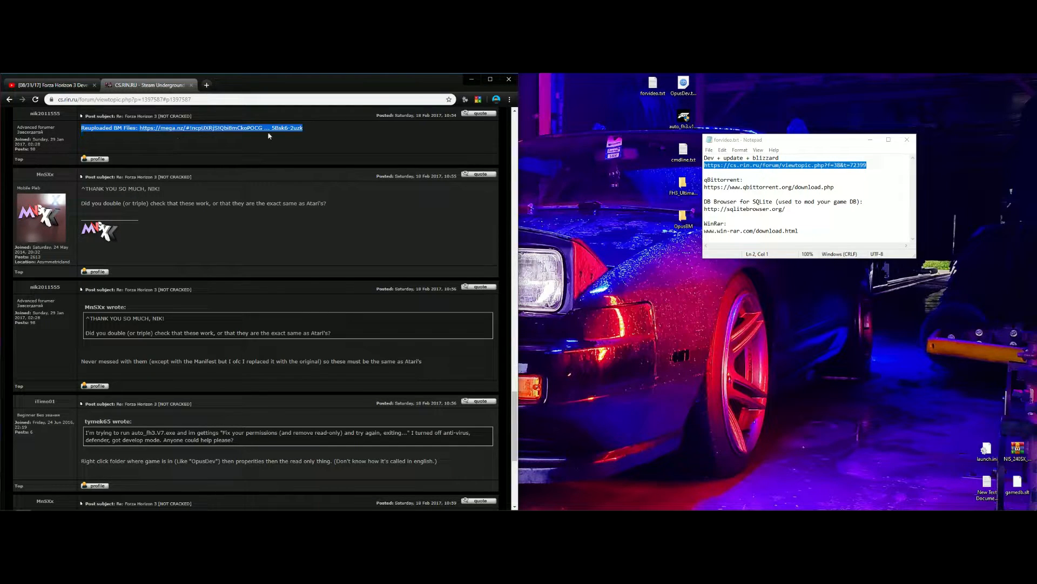
{"action": "left_click", "coordinate": [192, 127]}
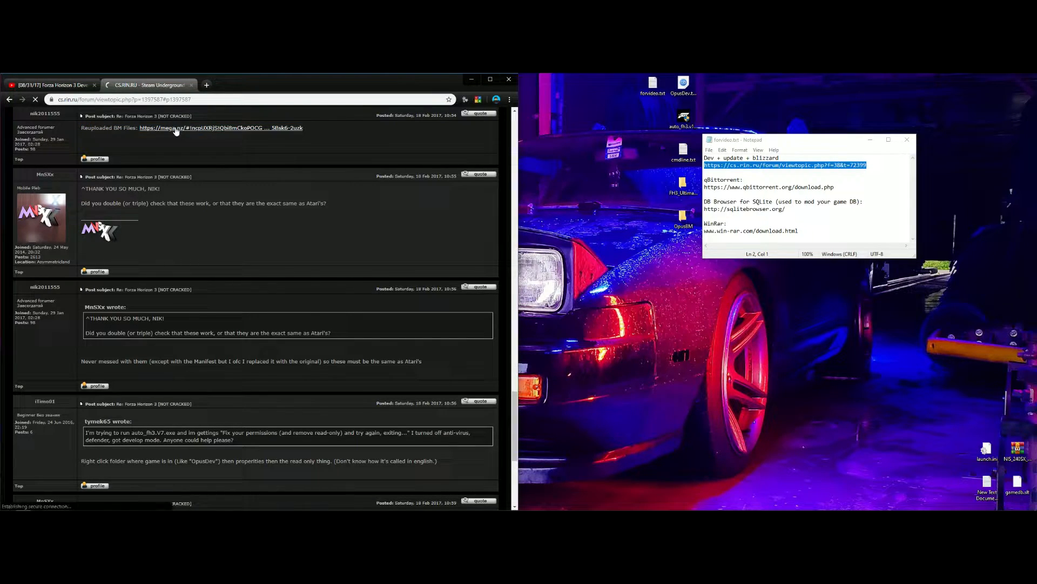
{"action": "left_click", "coordinate": [193, 128]}
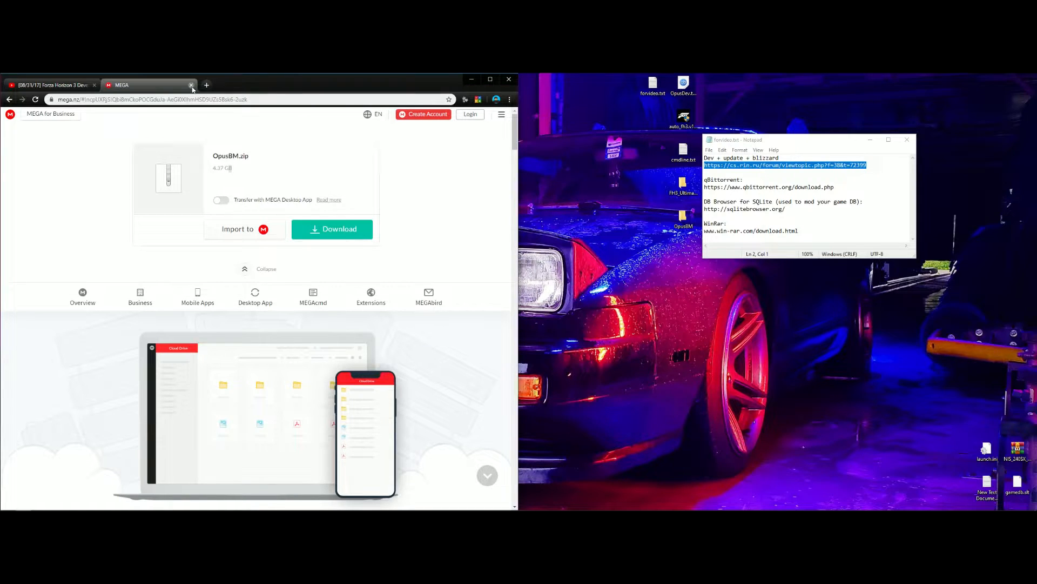
{"action": "left_click", "coordinate": [193, 85]}
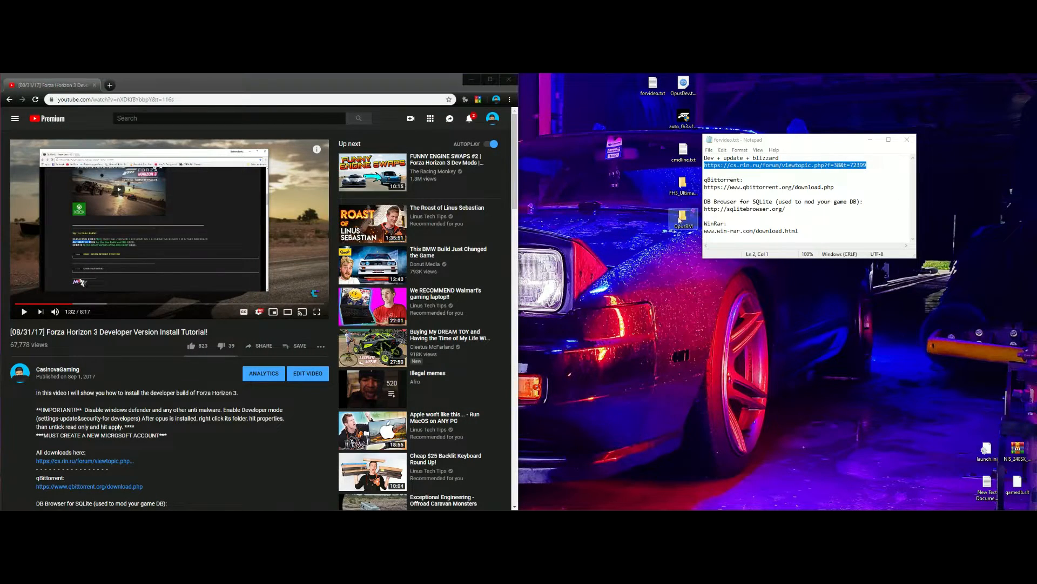
{"action": "double_click", "coordinate": [682, 211]}
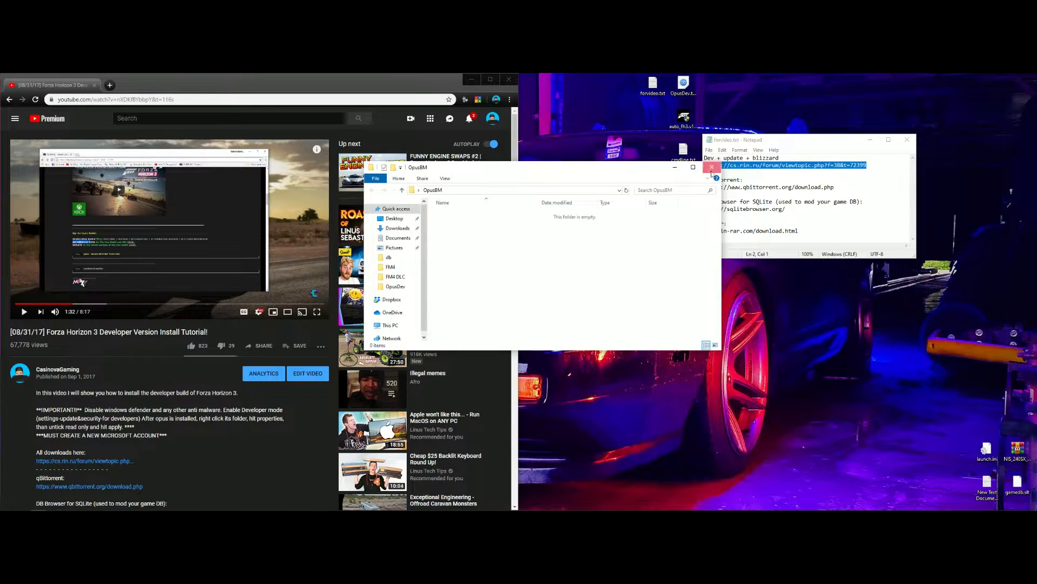
- Reach the Automated tool for the Dev Build post and its DOWNLOAD HERE link
{"action": "left_click", "coordinate": [713, 166]}
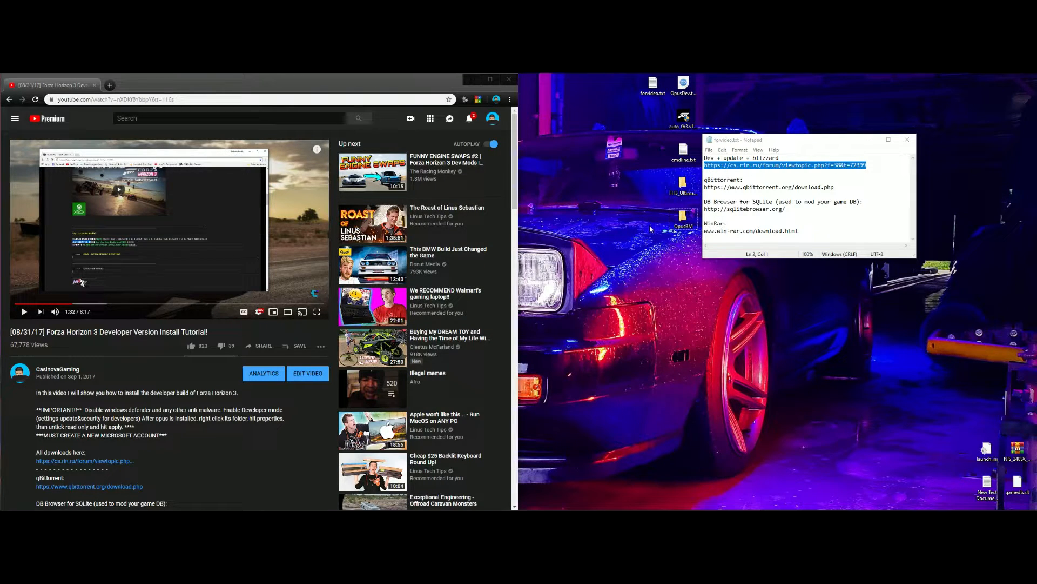
{"action": "mouse_move", "coordinate": [634, 284]}
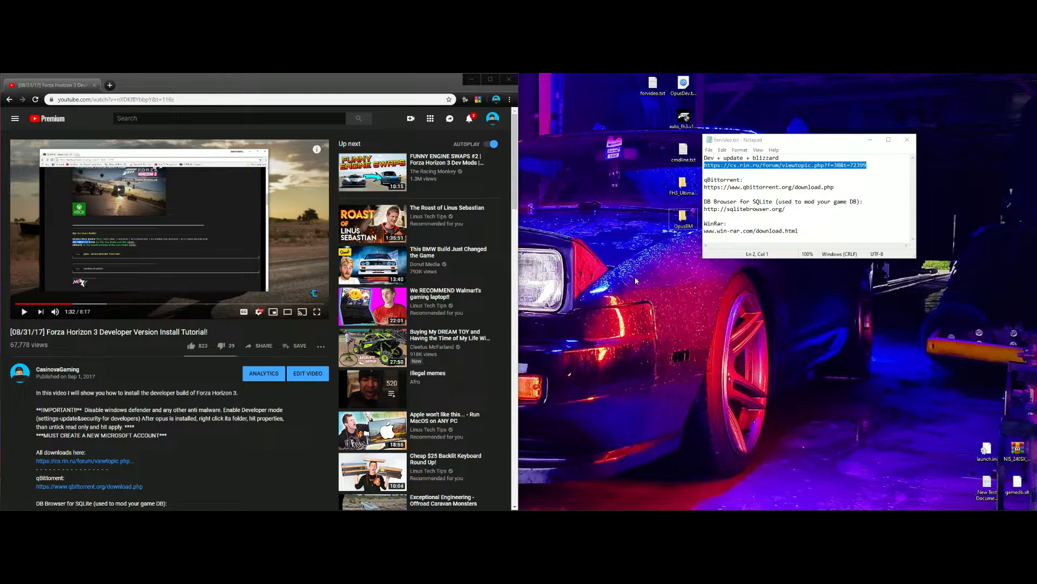
{"action": "mouse_move", "coordinate": [275, 117]}
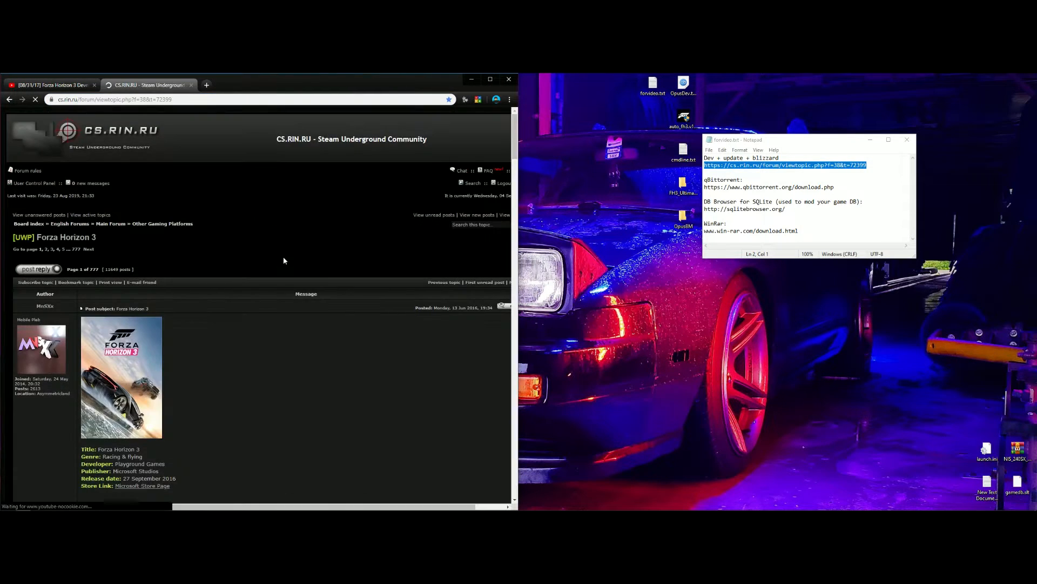
{"action": "scroll", "scroll_direction": "down", "scroll_amount": 3}
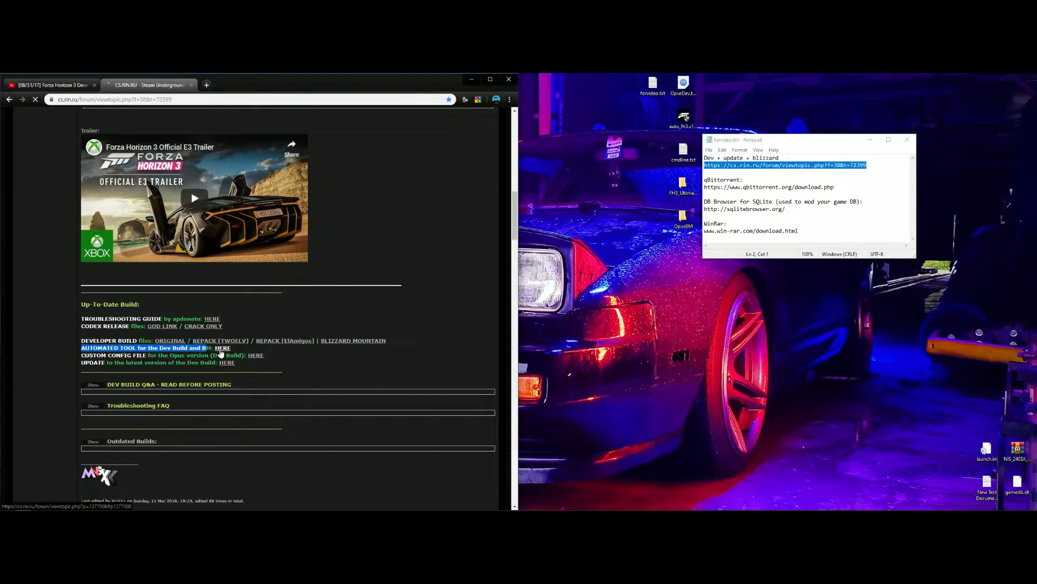
{"action": "left_click", "coordinate": [222, 346]}
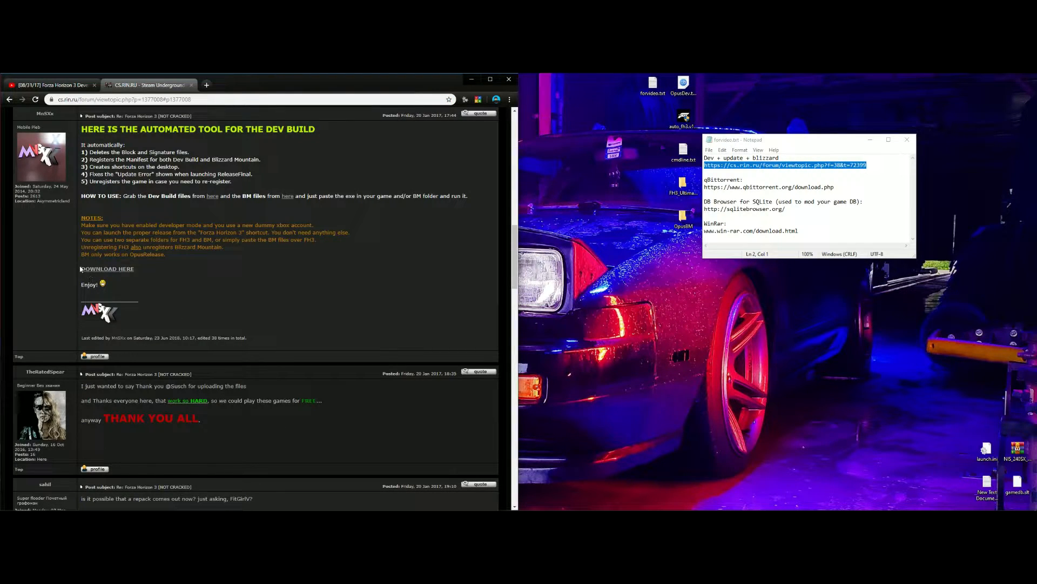
{"action": "mouse_move", "coordinate": [107, 269]}
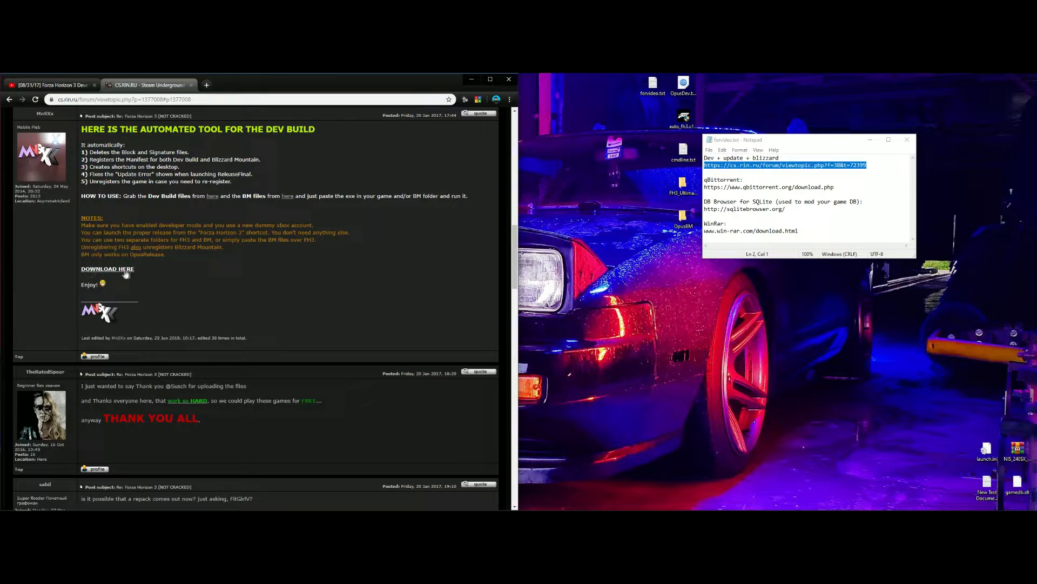
{"action": "left_click", "coordinate": [107, 269]}
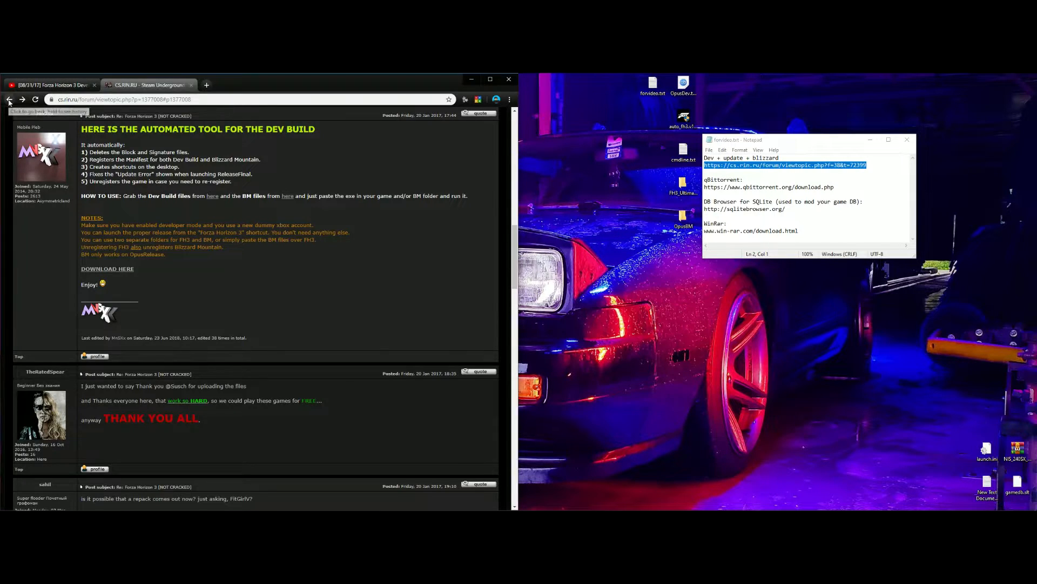
- Go to the Forza Horizon 3 Ultimate AIO 2.6 post and reveal its DOWNLOADS list
{"action": "left_click", "coordinate": [9, 100]}
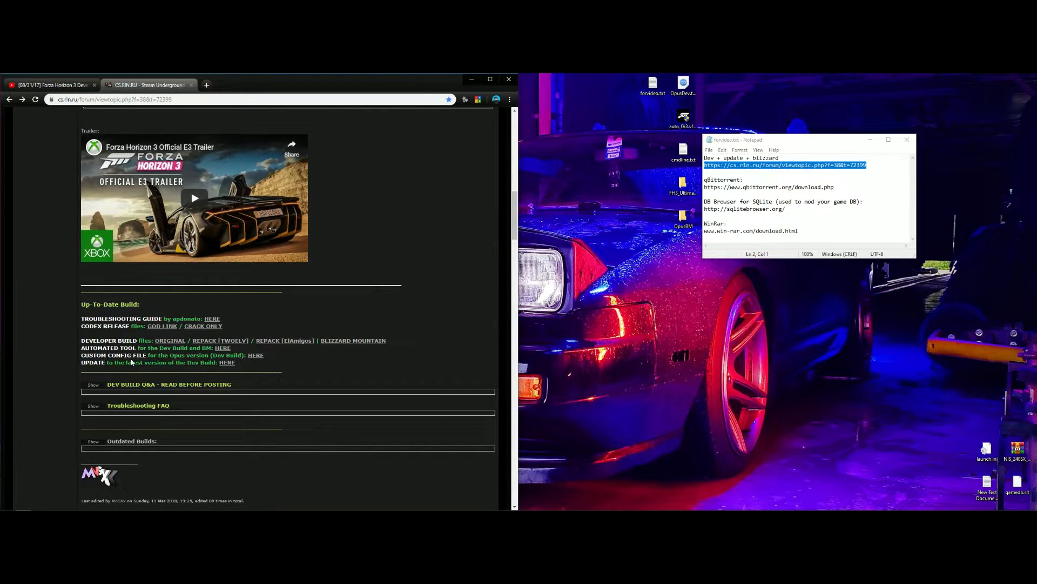
{"action": "mouse_move", "coordinate": [216, 368]}
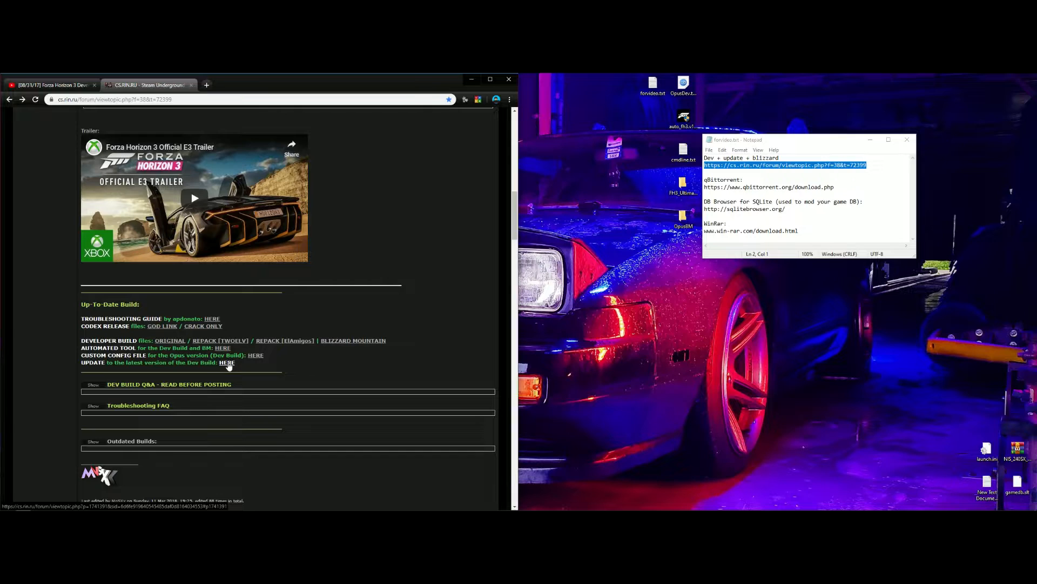
{"action": "left_click", "coordinate": [227, 362]}
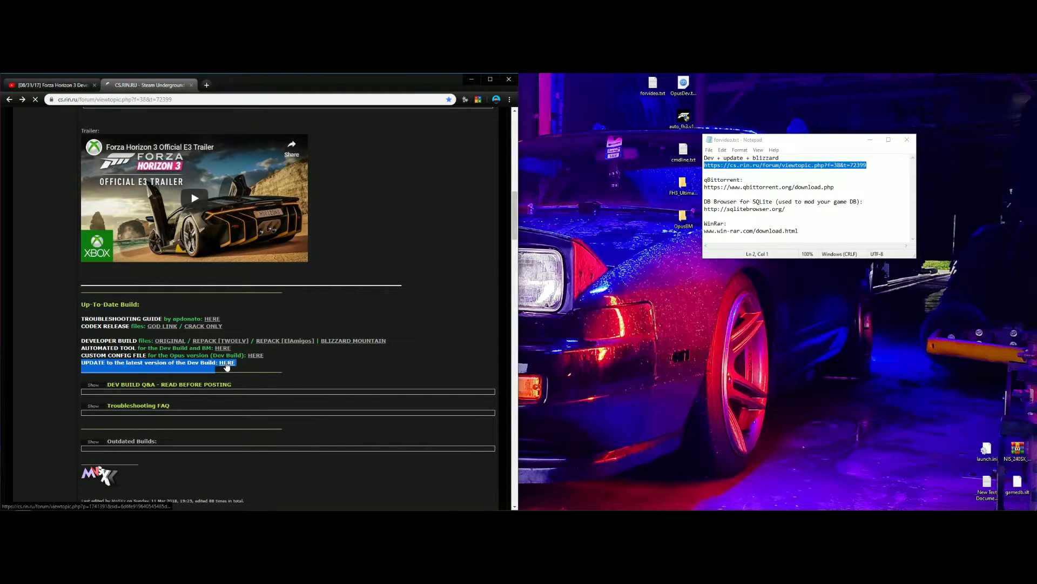
{"action": "left_click", "coordinate": [226, 362]}
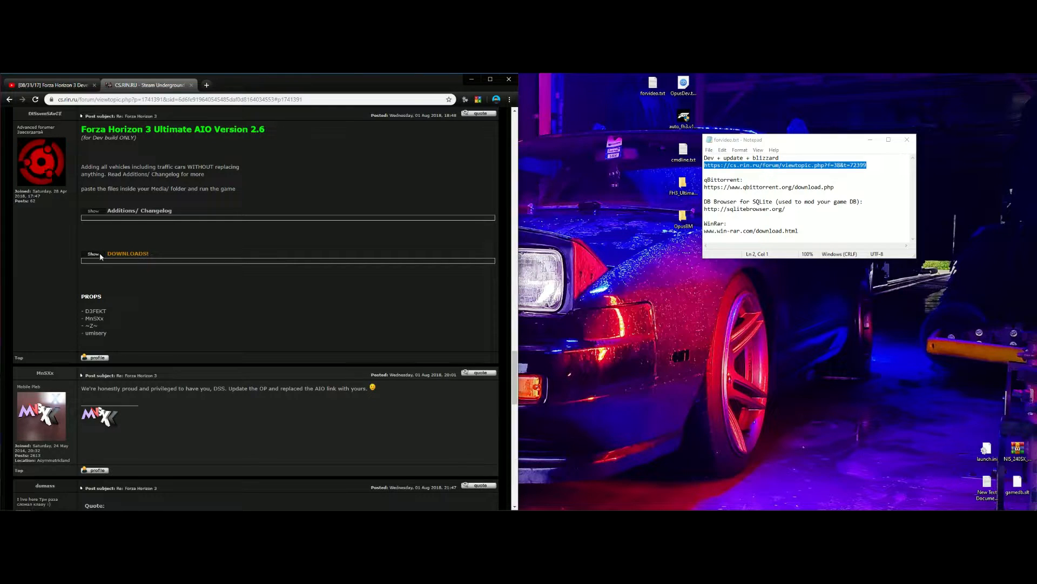
{"action": "left_click", "coordinate": [93, 253]}
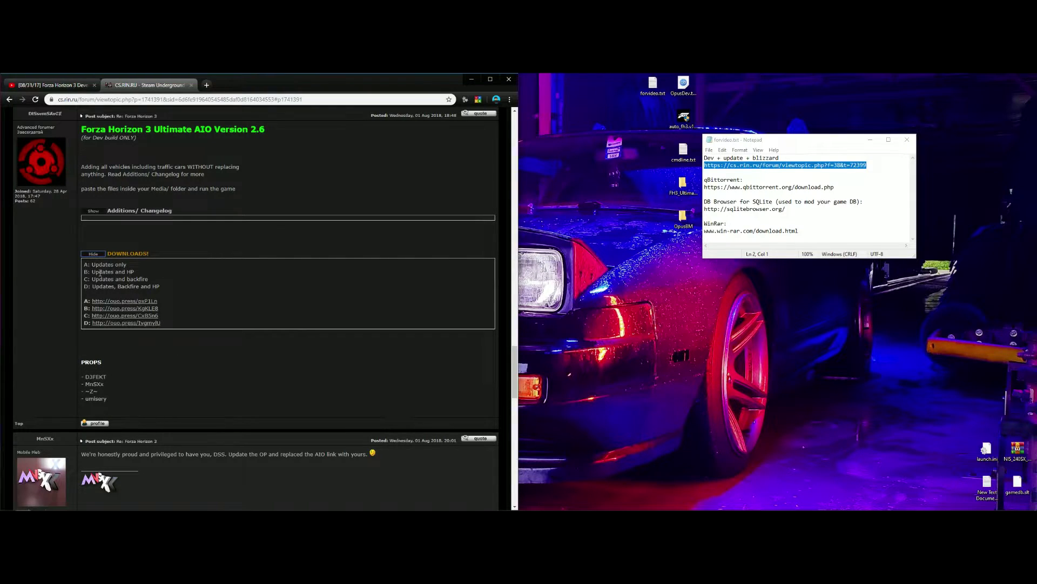
{"action": "double_click", "coordinate": [103, 264]}
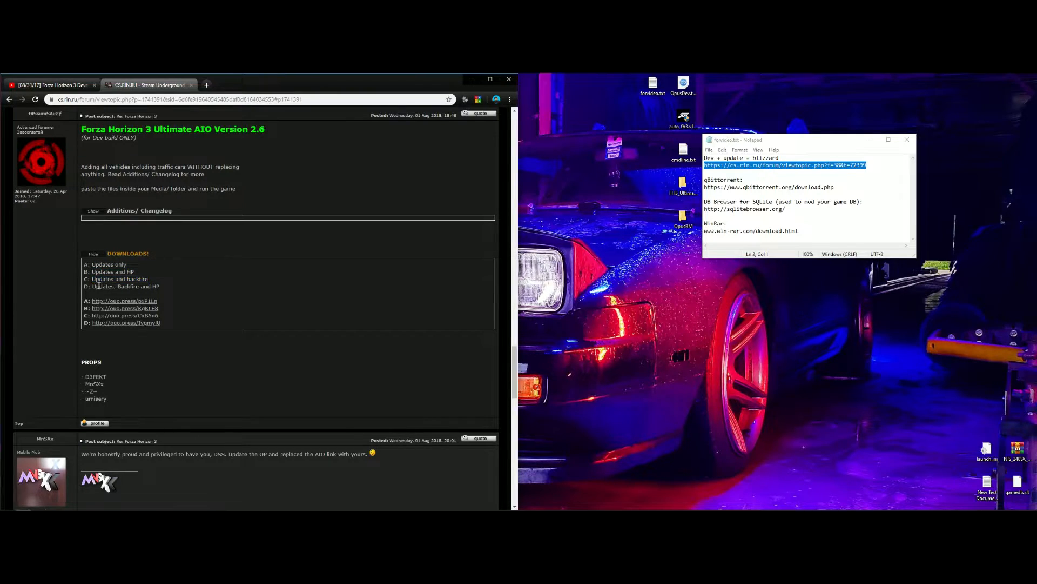
- Follow download link A for updates only to Google Drive and pass the robot check
{"action": "double_click", "coordinate": [124, 285]}
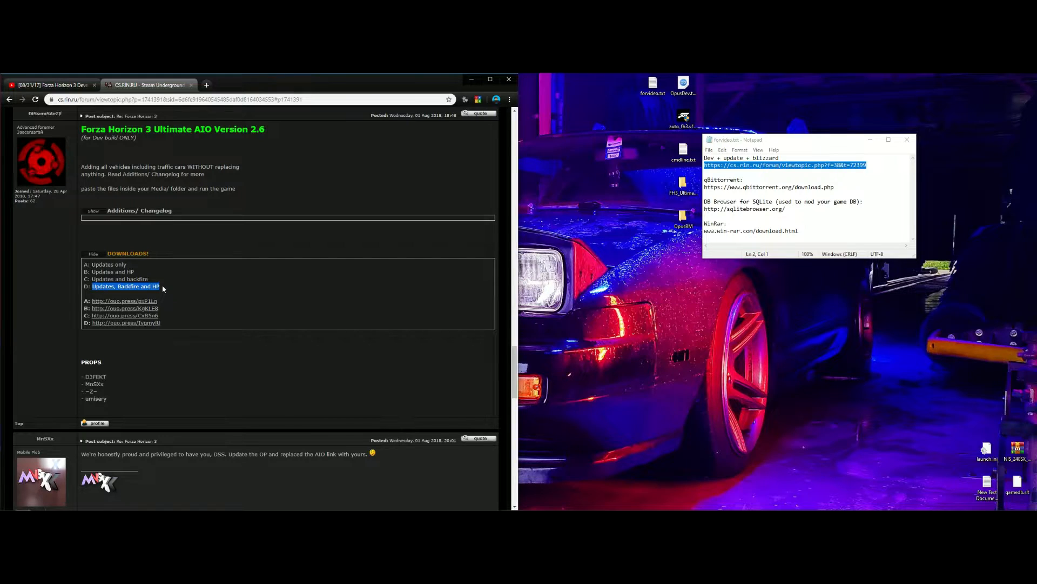
{"action": "mouse_move", "coordinate": [124, 301]}
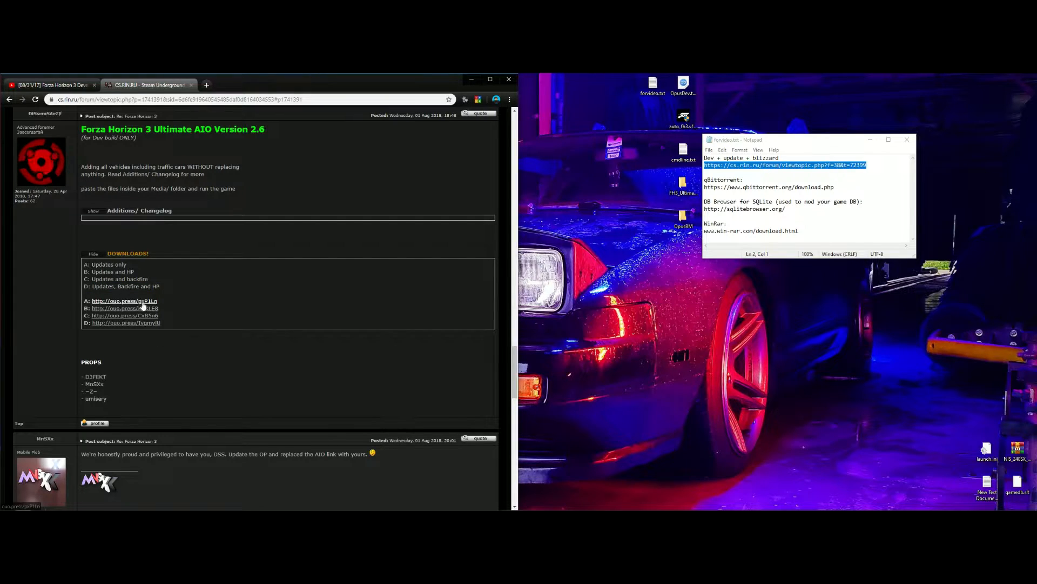
{"action": "left_click", "coordinate": [124, 300]}
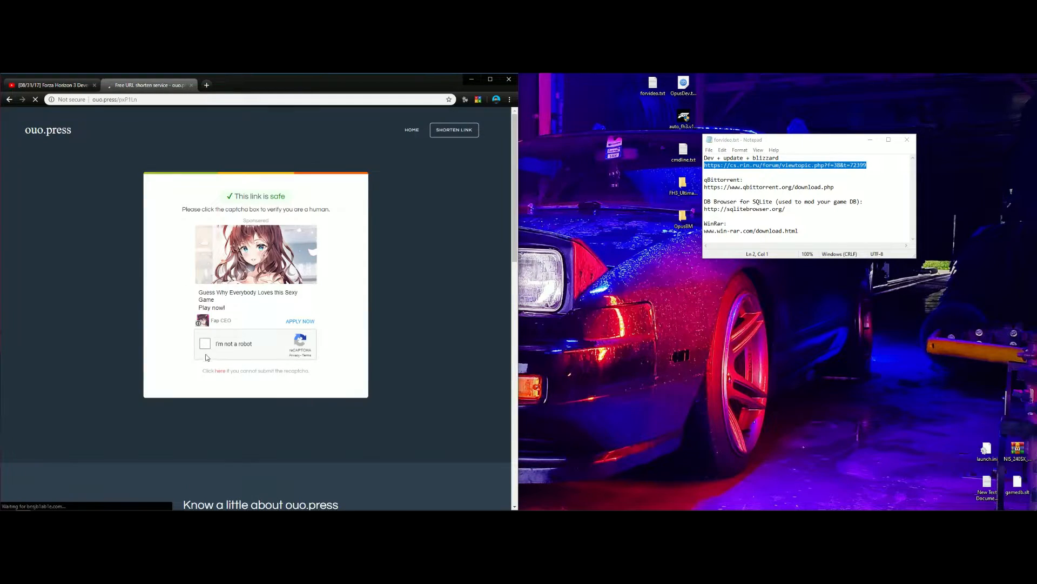
{"action": "left_click", "coordinate": [205, 344]}
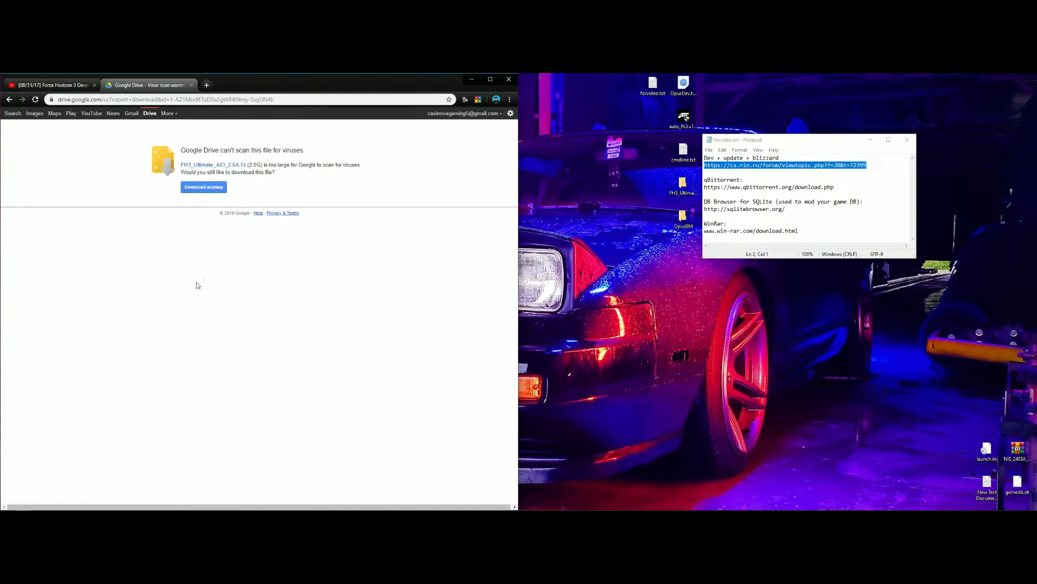
{"action": "mouse_move", "coordinate": [237, 185]}
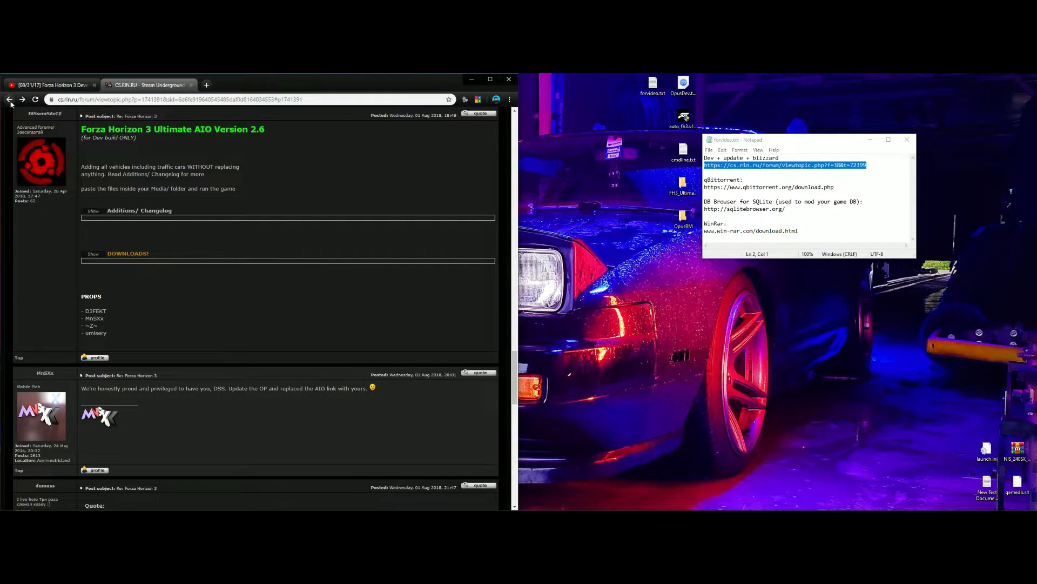
- Return to the main Forza Horizon 3 topic with its Up-To-Date Build links
{"action": "left_click", "coordinate": [10, 99]}
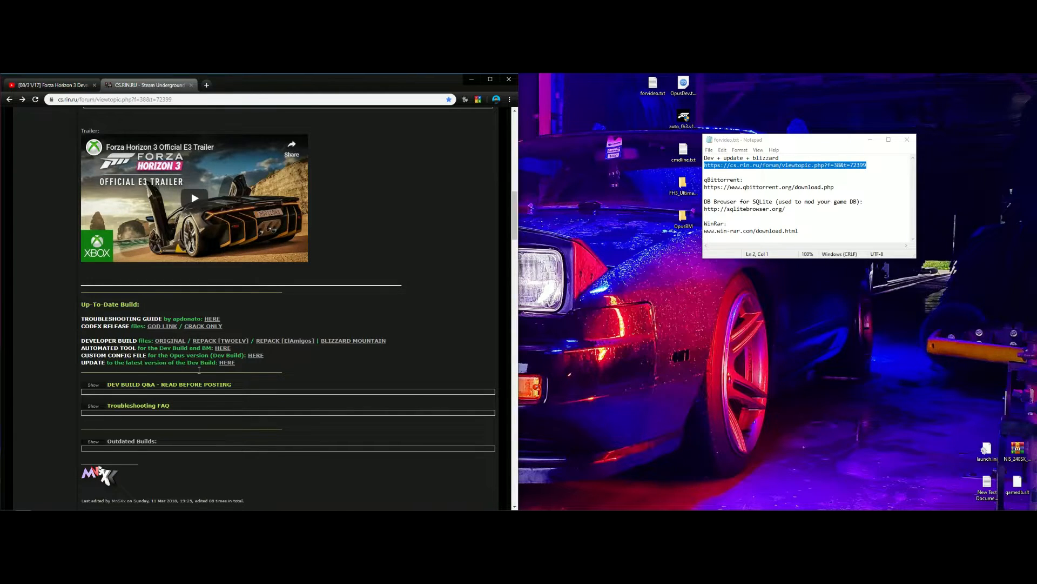
{"action": "mouse_move", "coordinate": [255, 354]}
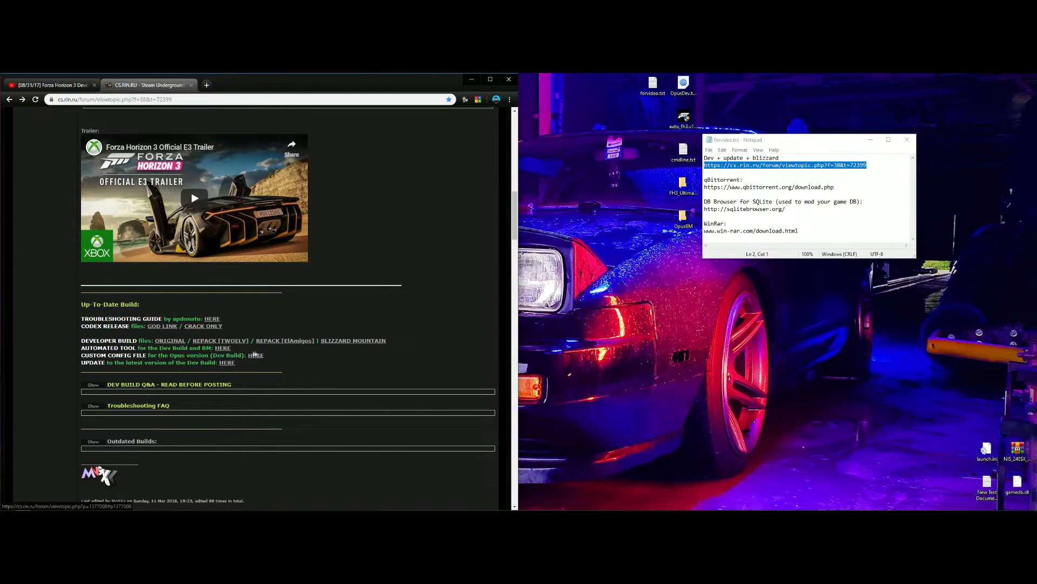
{"action": "mouse_move", "coordinate": [313, 364]}
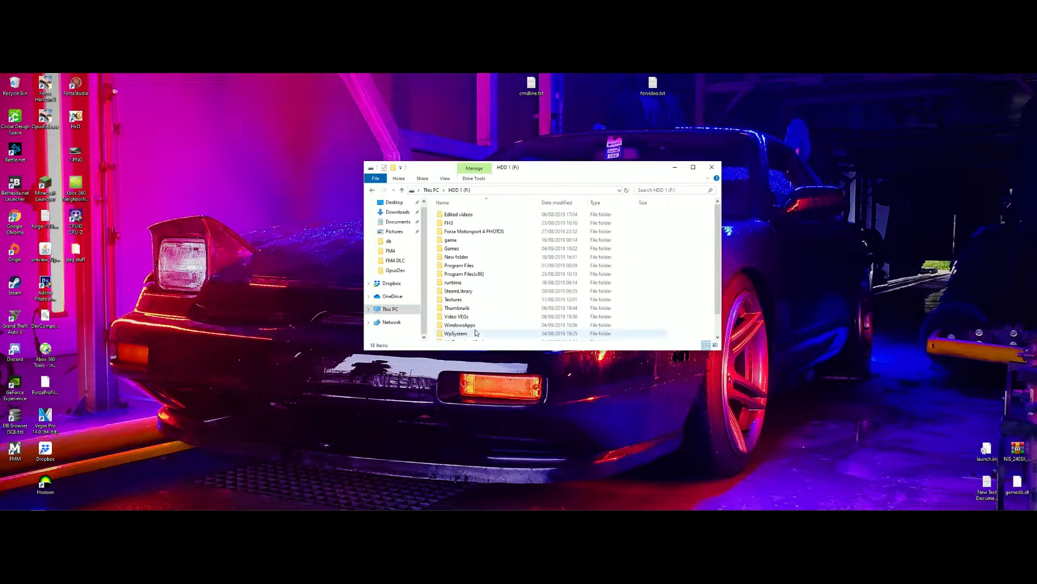
- Clear the Read-only attribute on F:\FH3\OpusDev and enter the folder
{"action": "double_click", "coordinate": [396, 270]}
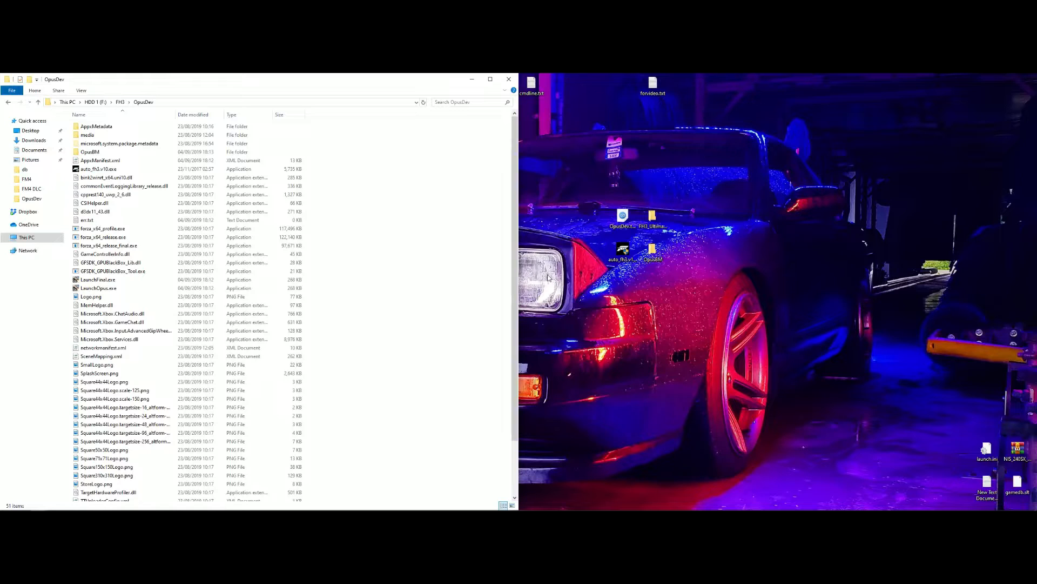
{"action": "left_click", "coordinate": [104, 236]}
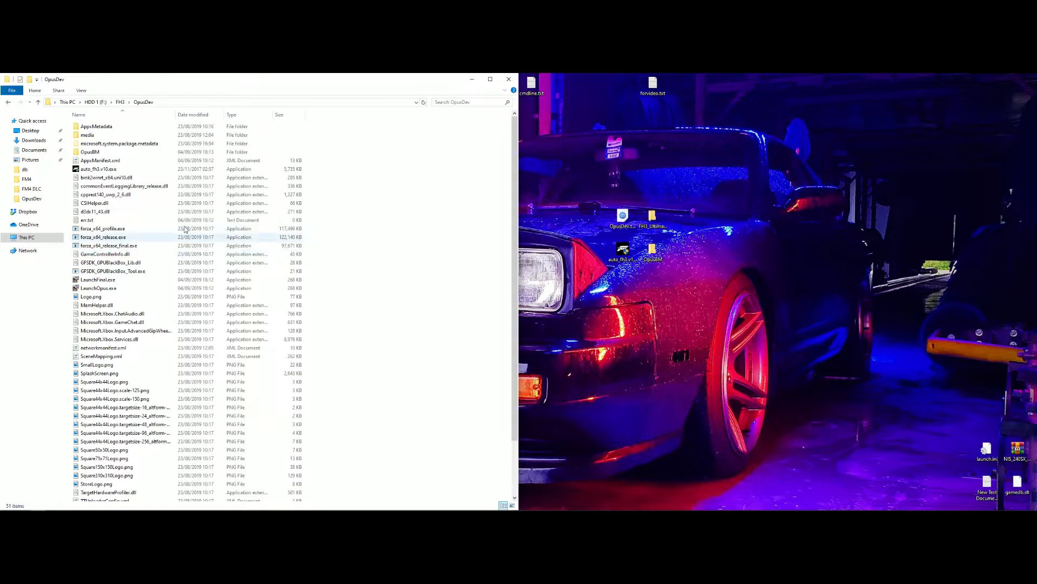
{"action": "right_click", "coordinate": [90, 126]}
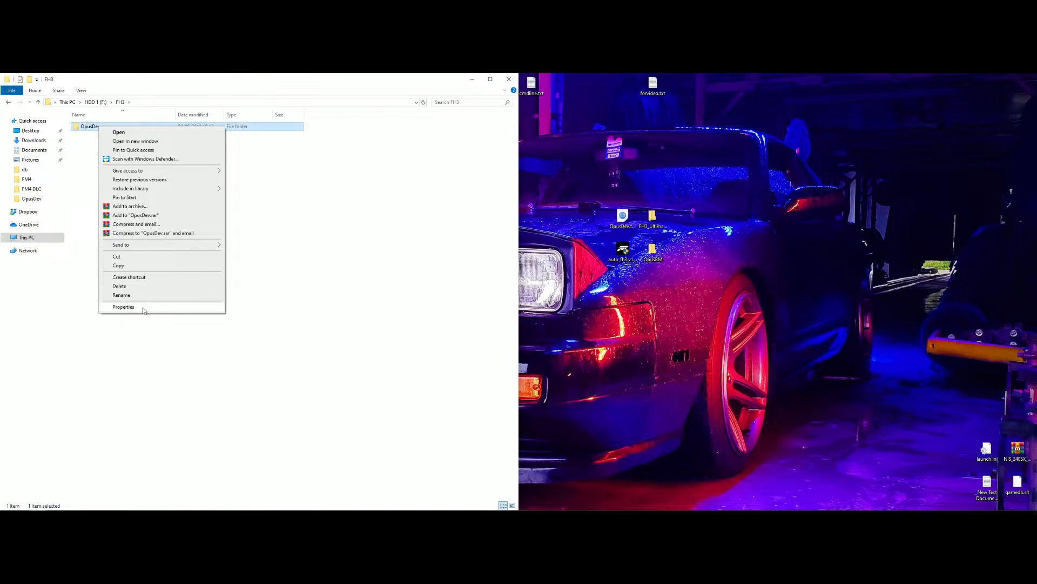
{"action": "left_click", "coordinate": [123, 306]}
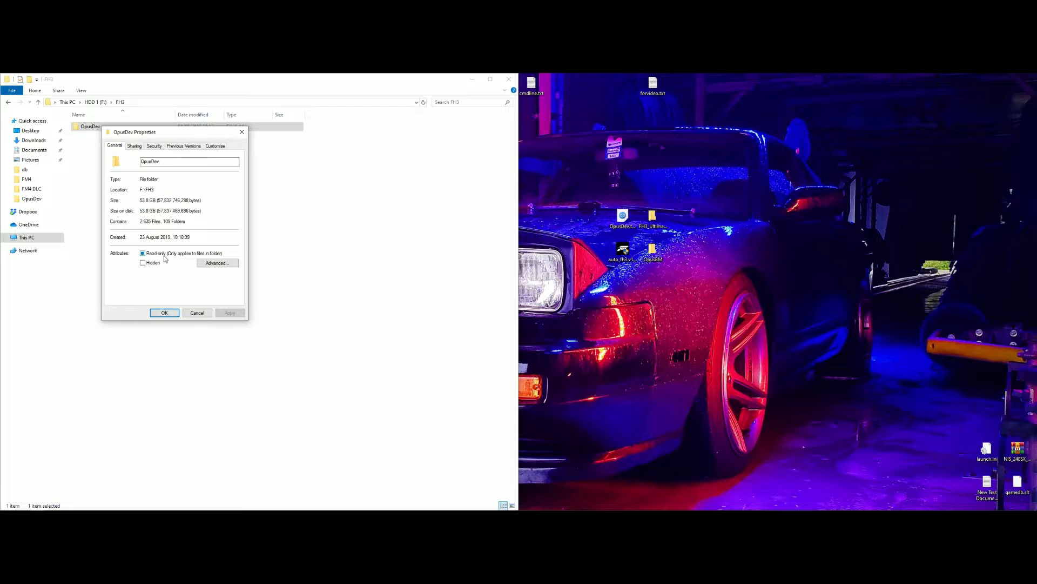
{"action": "left_click", "coordinate": [142, 253]}
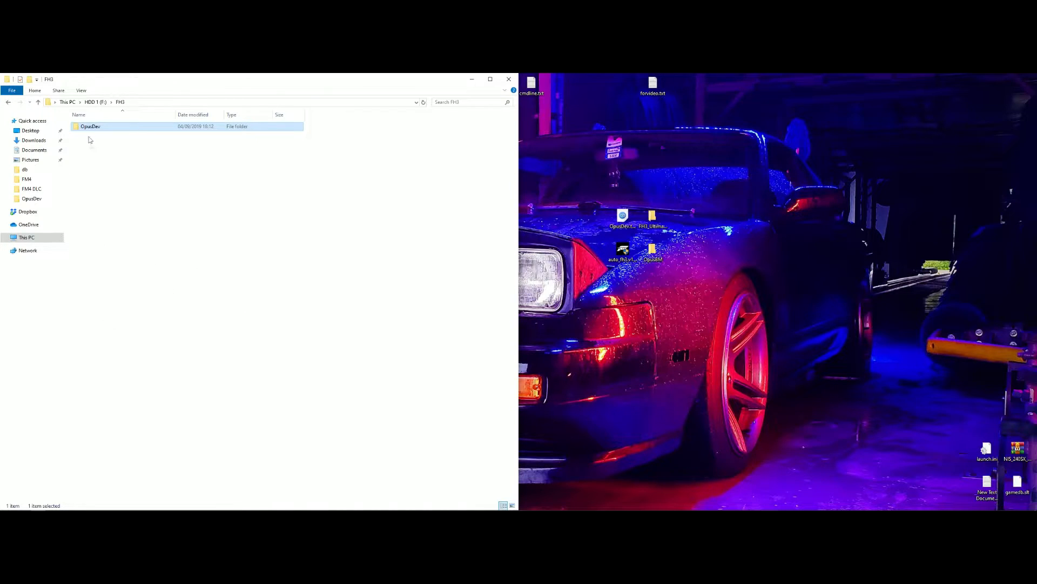
{"action": "double_click", "coordinate": [89, 127]}
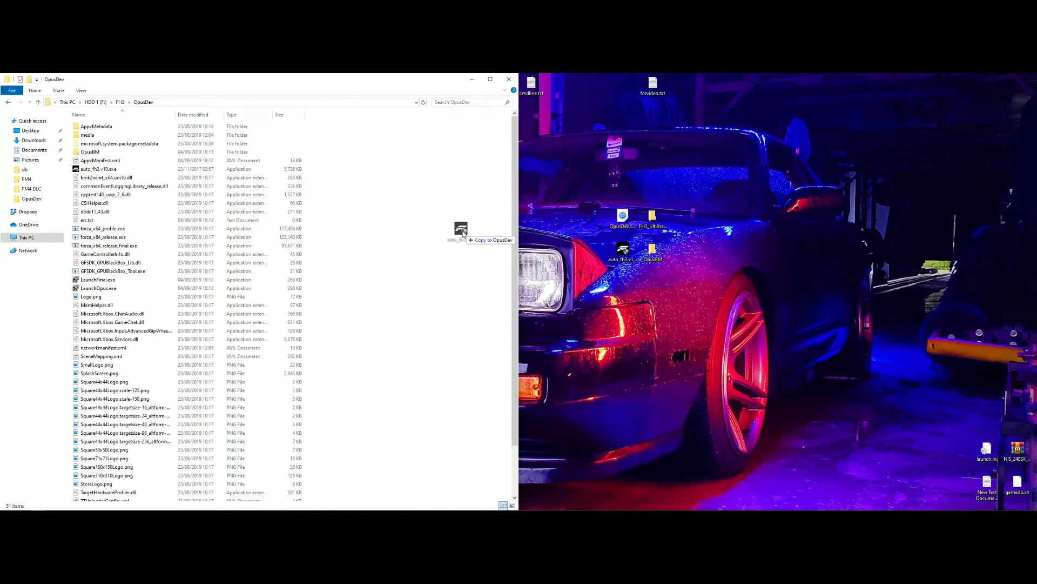
- Run auto_fh3.v10.exe, apply Fix Forza Horizon 3, and decline desktop shortcuts
{"action": "left_click", "coordinate": [100, 169]}
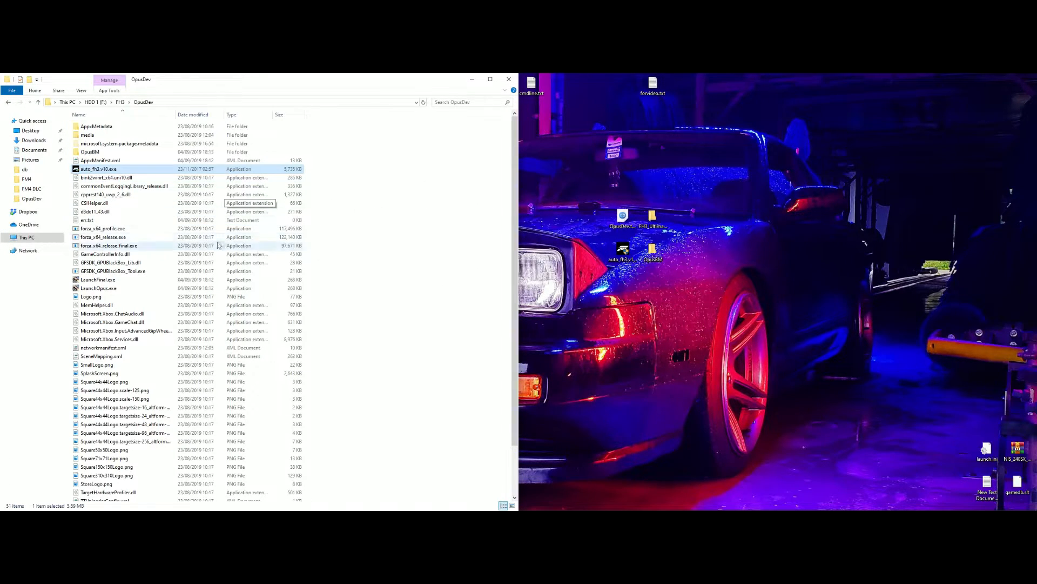
{"action": "double_click", "coordinate": [99, 168]}
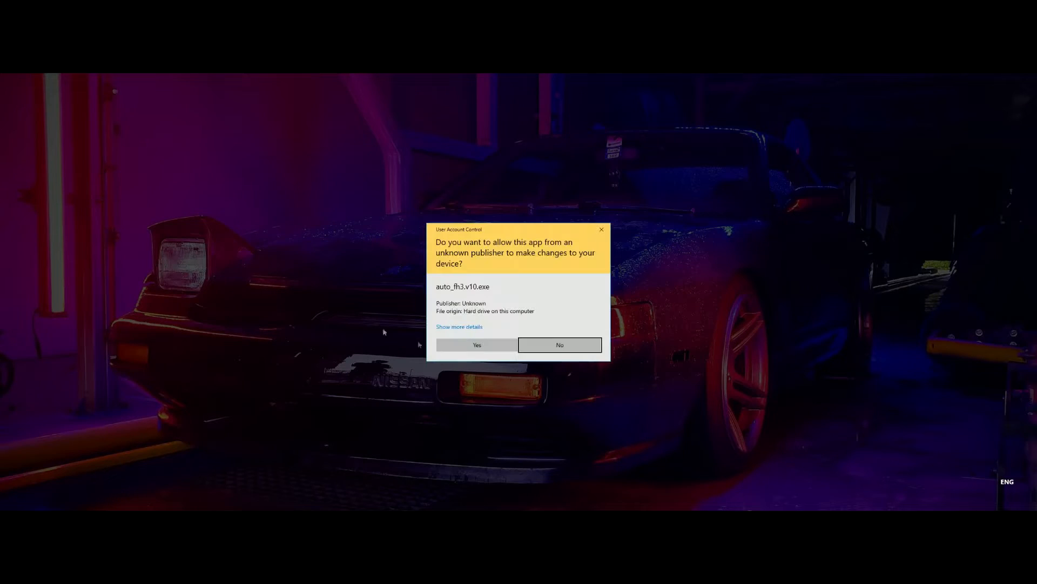
{"action": "left_click", "coordinate": [477, 344]}
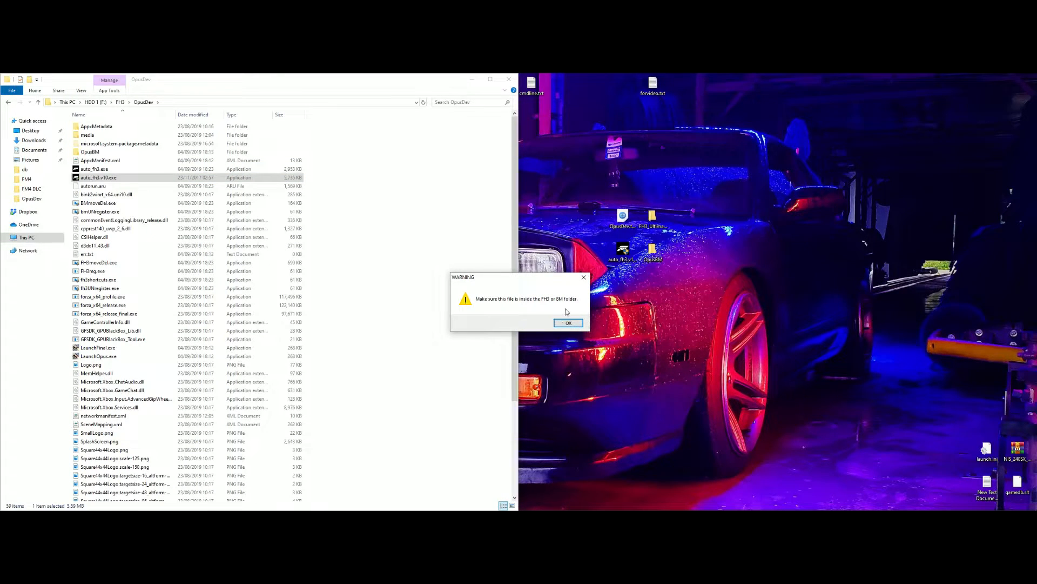
{"action": "left_click", "coordinate": [567, 323]}
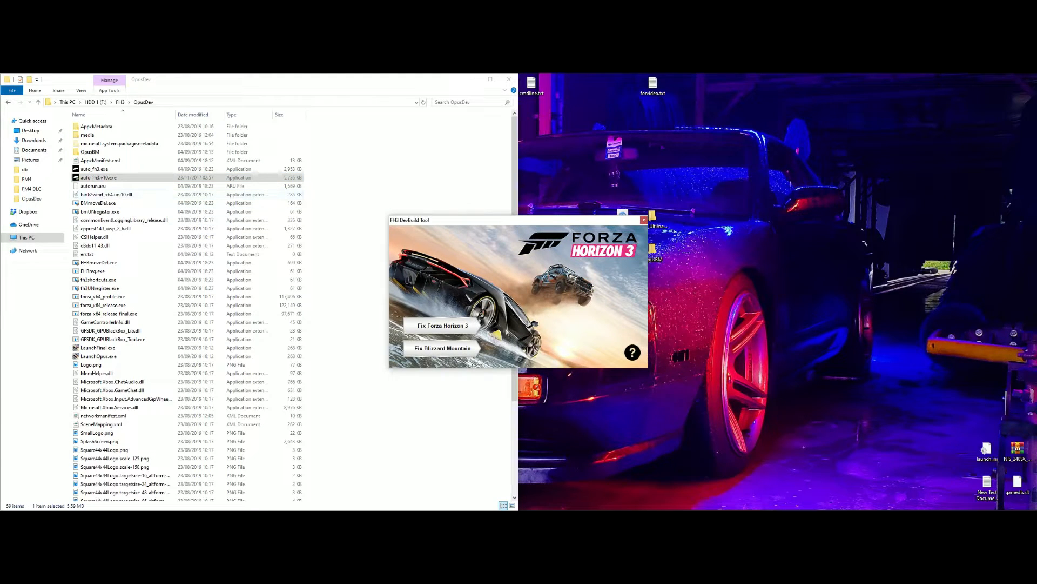
{"action": "left_click", "coordinate": [443, 326]}
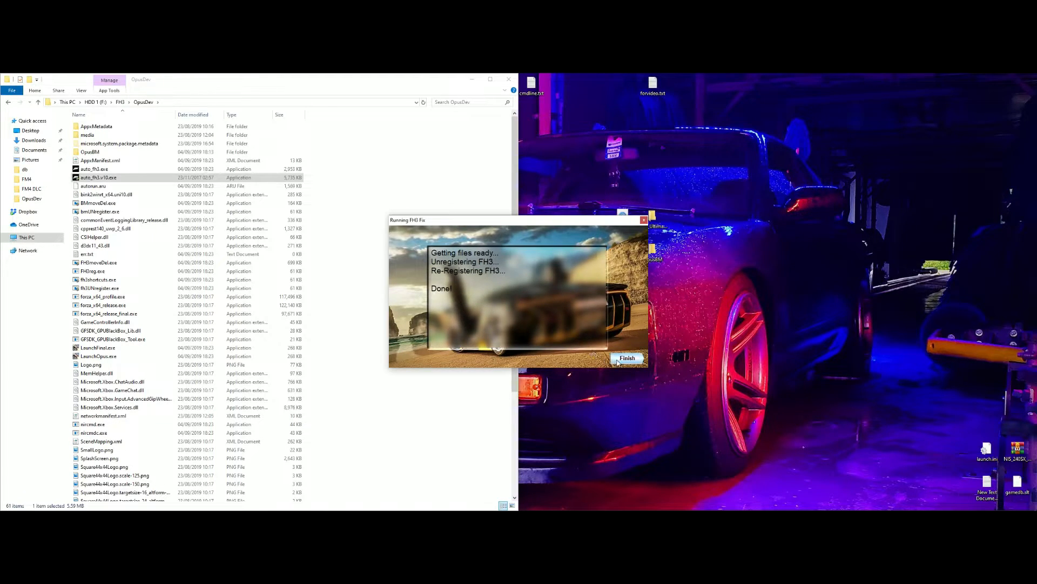
{"action": "left_click", "coordinate": [627, 357]}
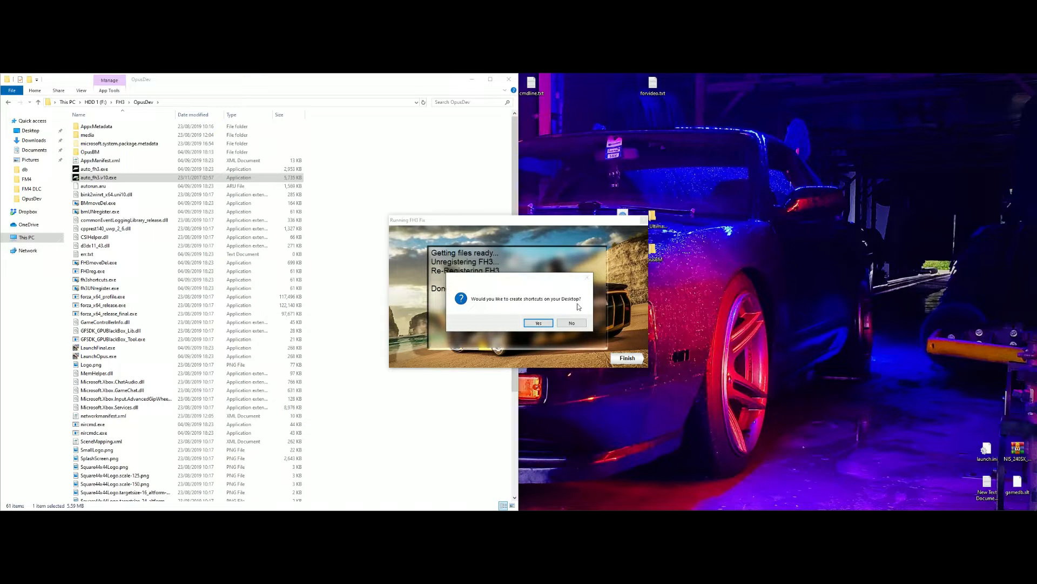
{"action": "left_click", "coordinate": [570, 322]}
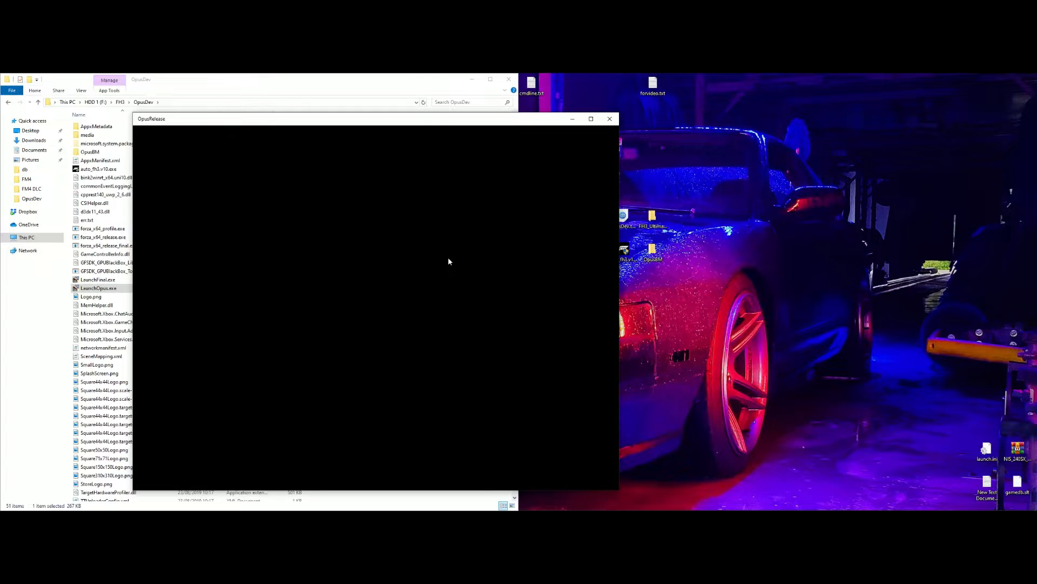
- Close the OpusRelease game window, leaving F:\FH3\OpusDev showing with nothing selected
{"action": "left_click", "coordinate": [610, 119]}
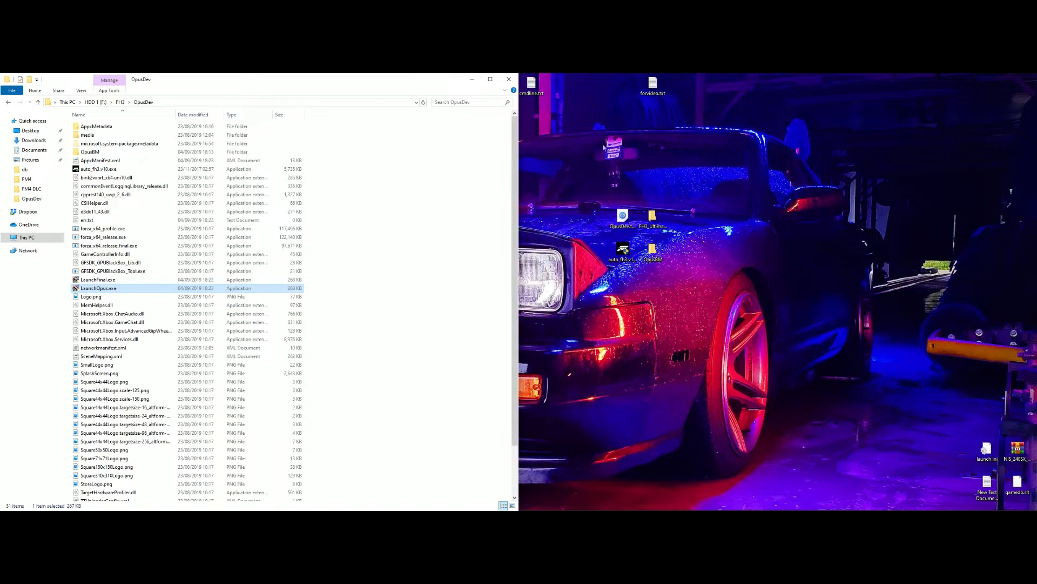
{"action": "left_click", "coordinate": [667, 304]}
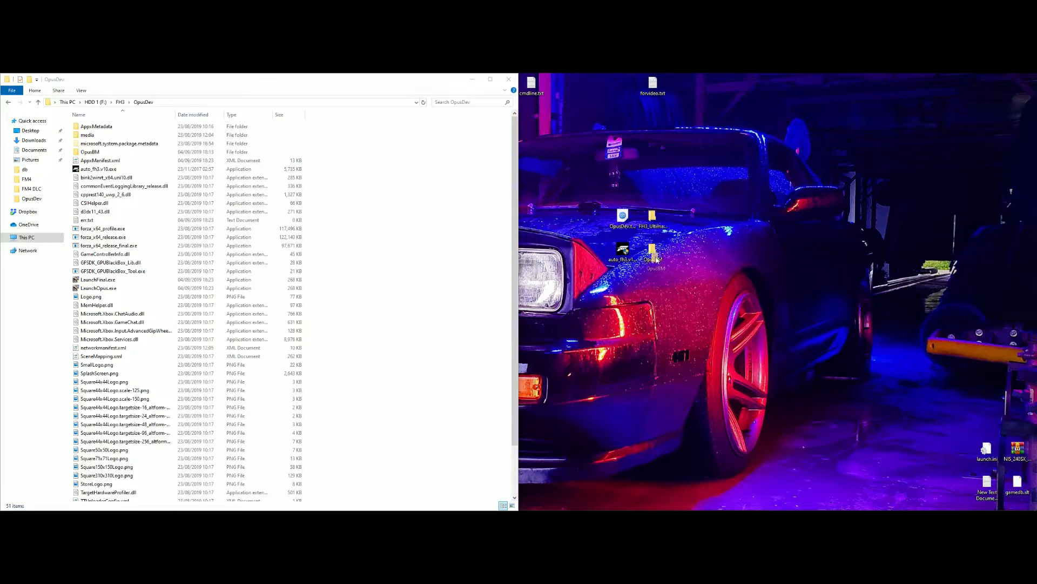
{"action": "left_click", "coordinate": [90, 152]}
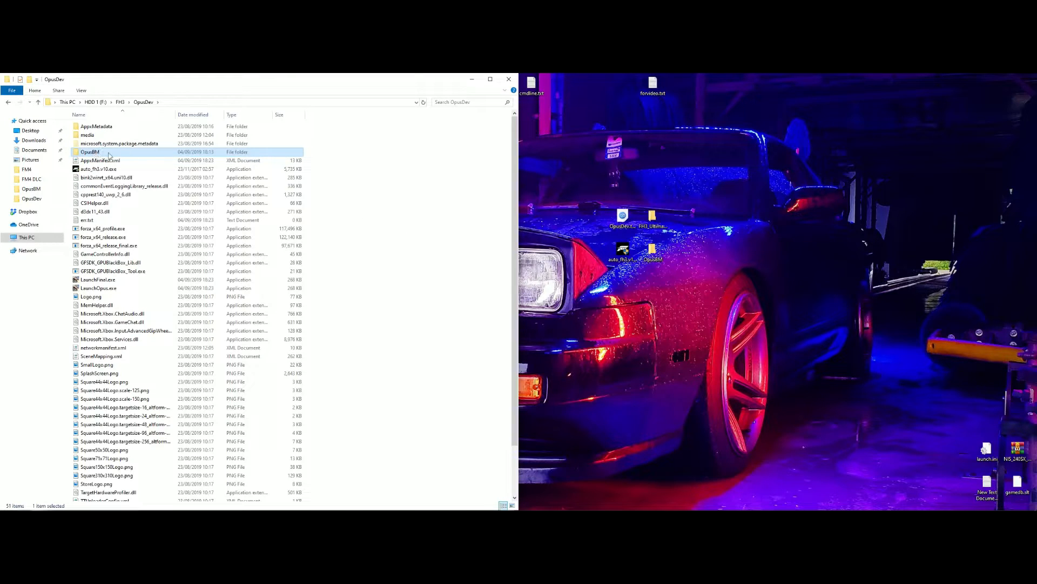
- Enter the OpusBM folder inside OpusDev and select its contents, confirming auto_fh3.v10.exe is there
{"action": "double_click", "coordinate": [86, 135]}
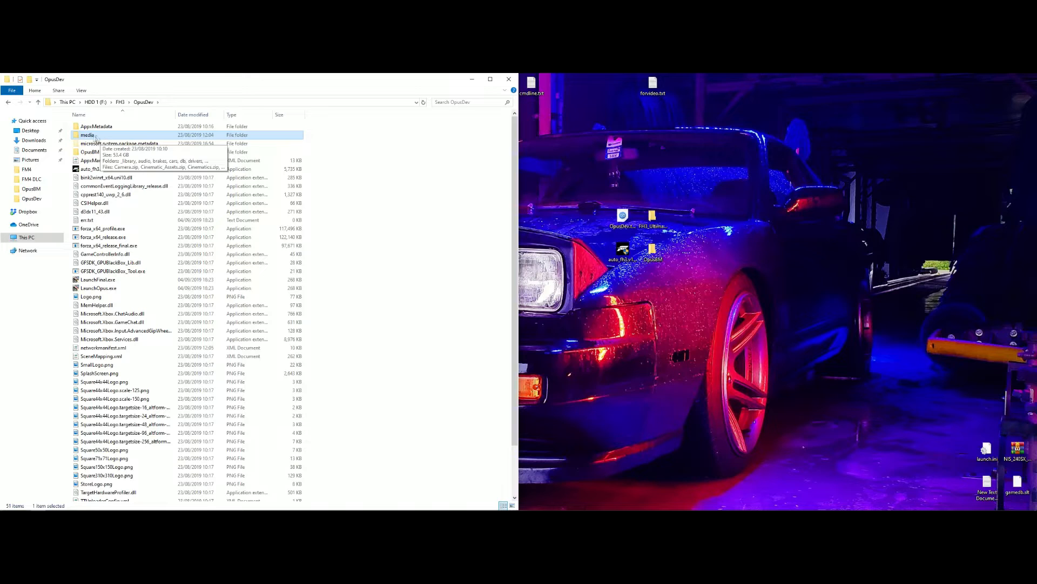
{"action": "mouse_move", "coordinate": [90, 151]}
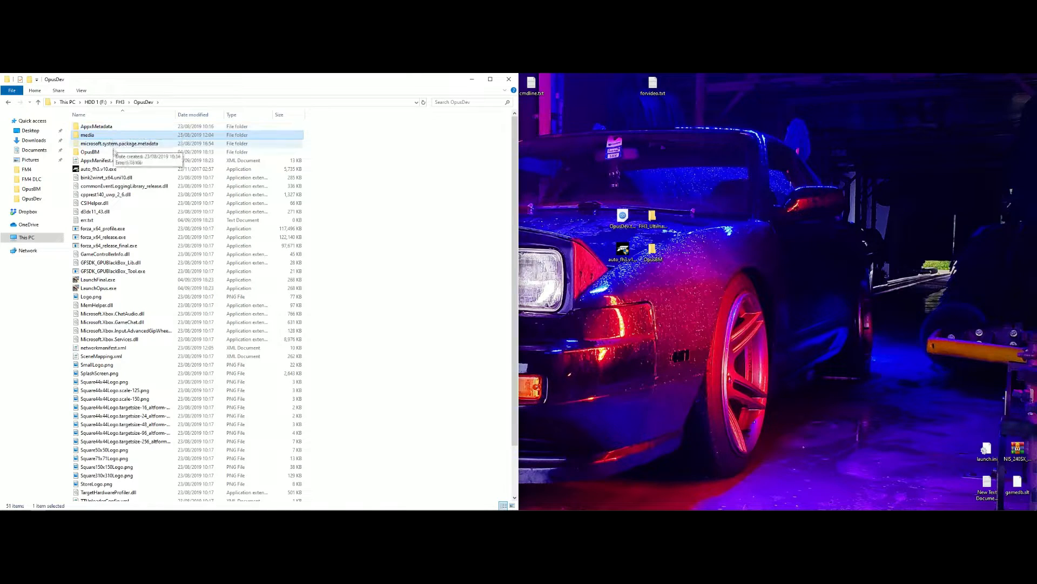
{"action": "double_click", "coordinate": [89, 152]}
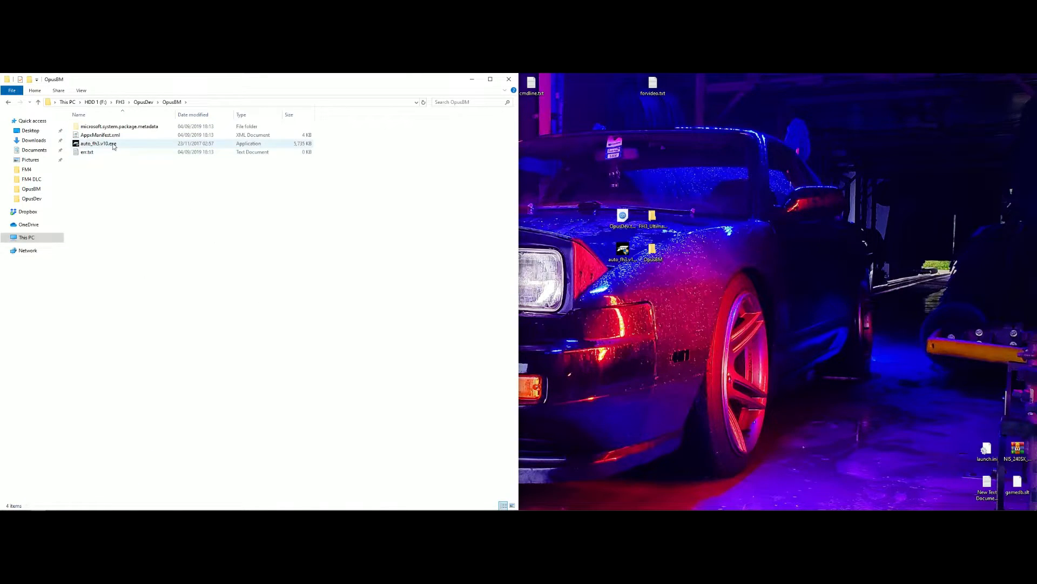
{"action": "key", "text": "ctrl+a"}
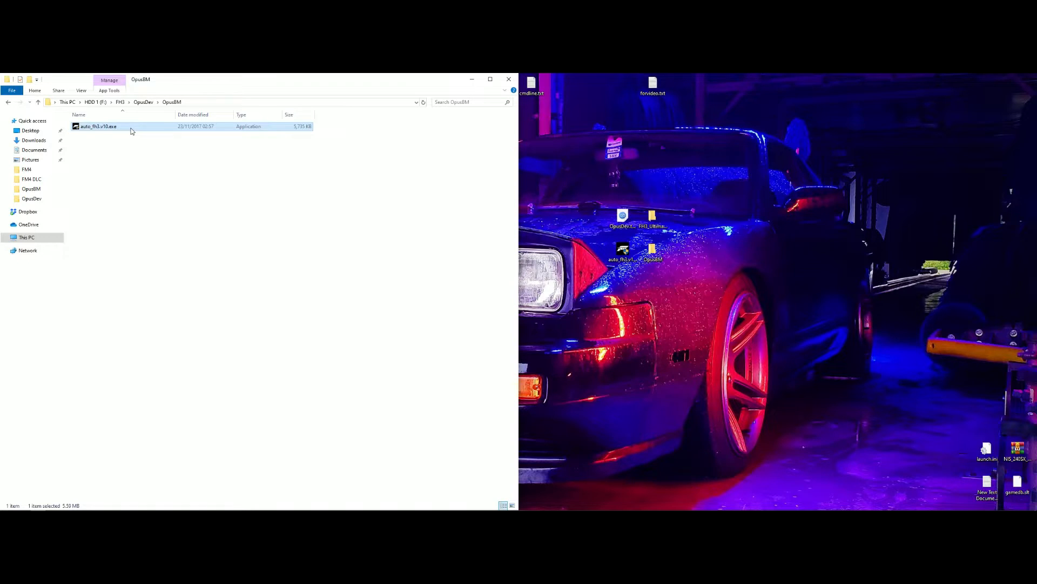
- Run auto_fh3.v10.exe from OpusBM, apply the Blizzard Mountain fix and finish with the DevBuild tool
{"action": "double_click", "coordinate": [97, 127]}
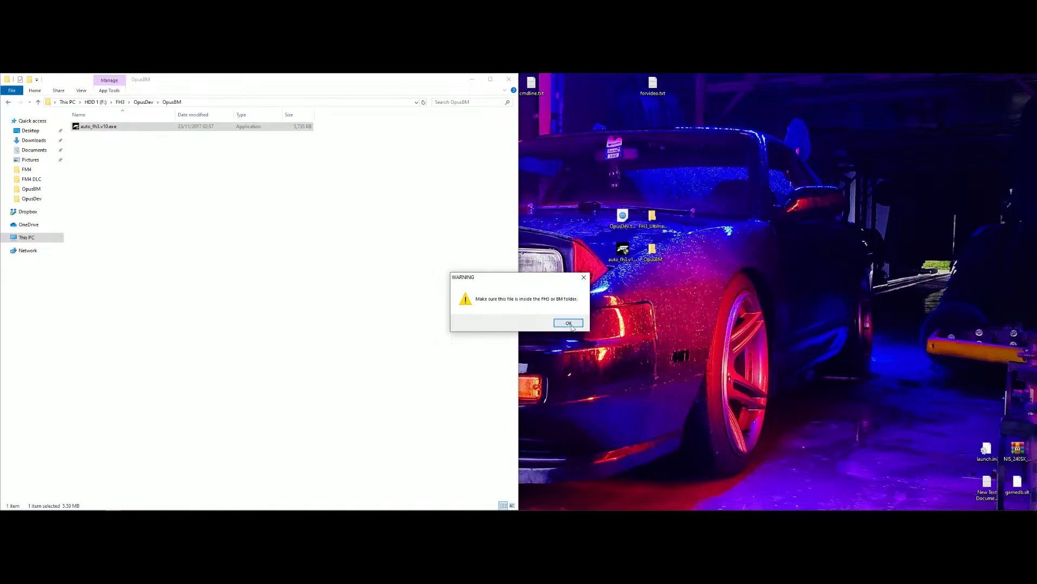
{"action": "left_click", "coordinate": [568, 324]}
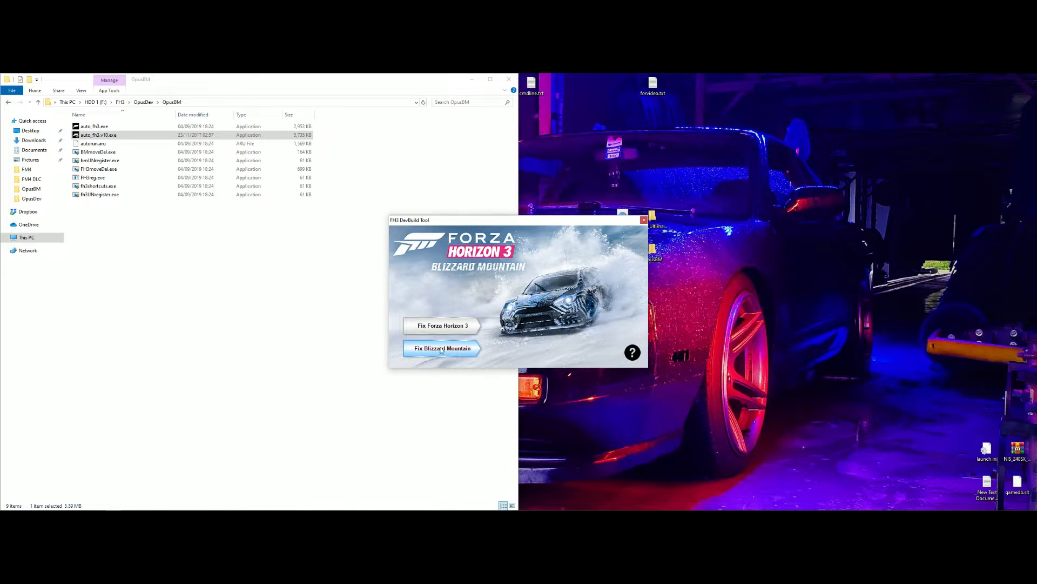
{"action": "left_click", "coordinate": [442, 348]}
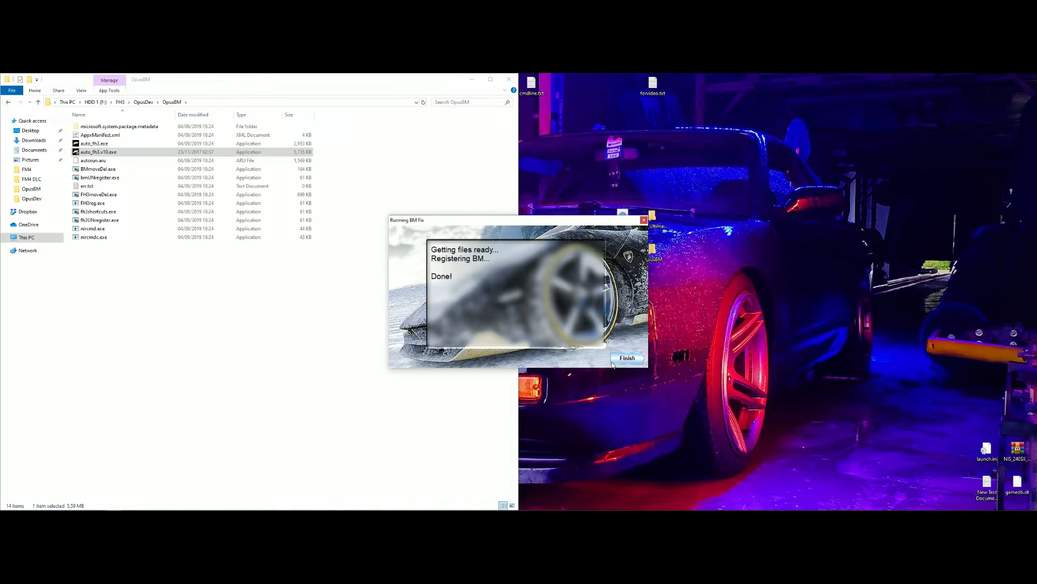
{"action": "left_click", "coordinate": [625, 358]}
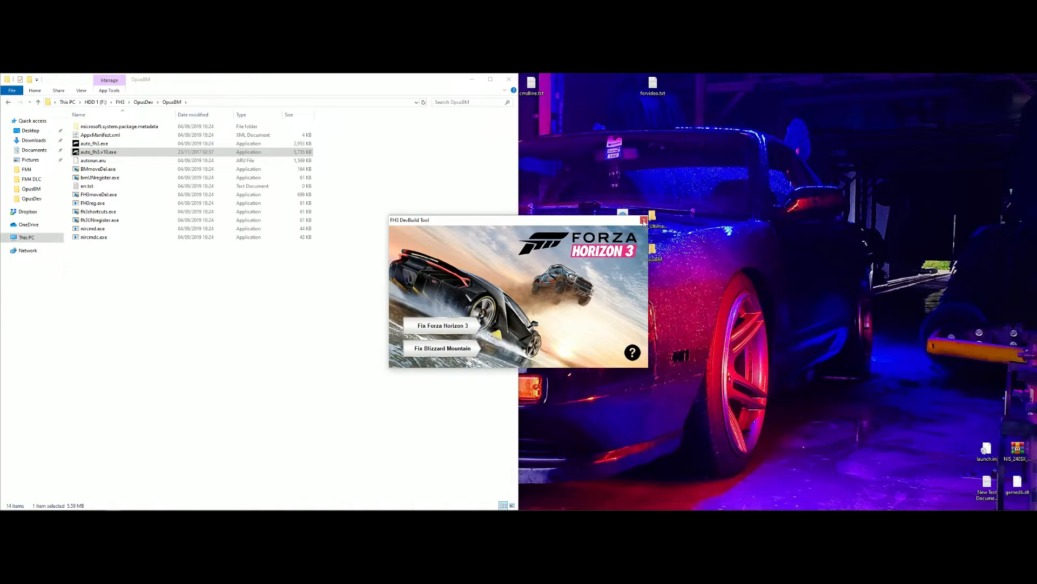
{"action": "left_click", "coordinate": [643, 219]}
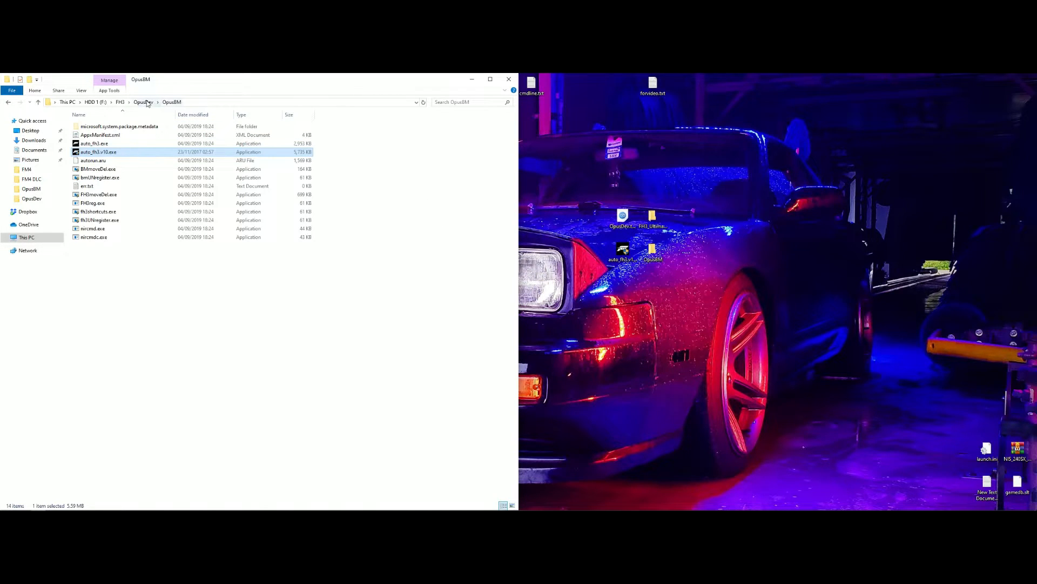
- Return to OpusDev, then view the FH3_Ultimate_AIO_2.6A.zip folder's media subfolder in a second window
{"action": "left_click", "coordinate": [144, 102]}
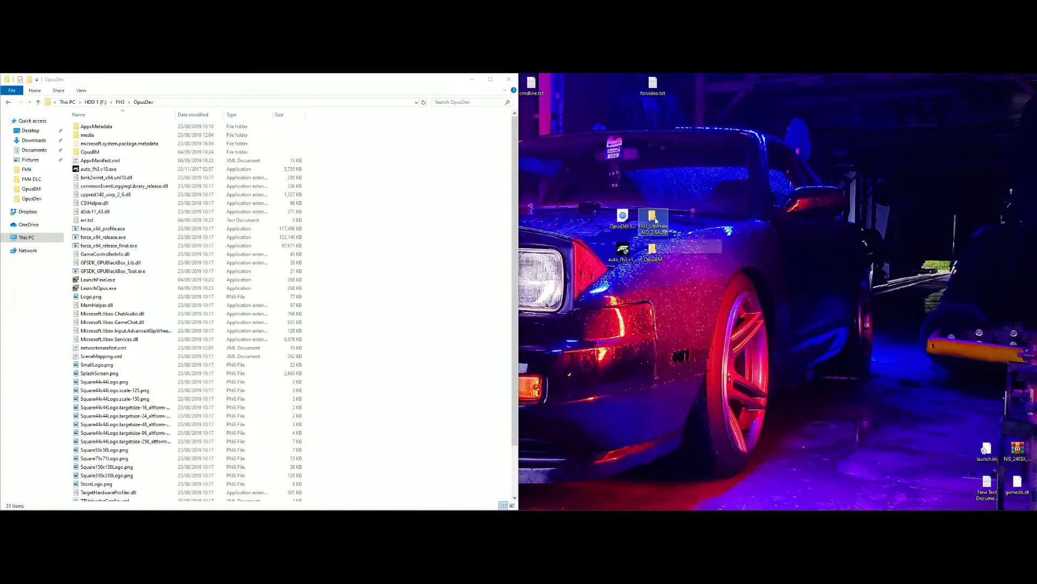
{"action": "double_click", "coordinate": [651, 222]}
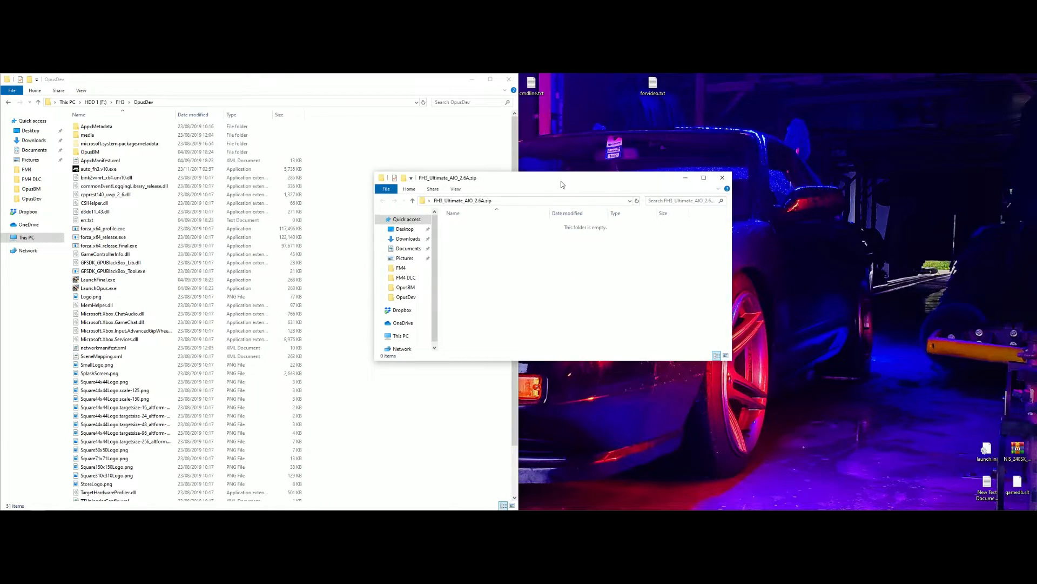
{"action": "double_click", "coordinate": [86, 135]}
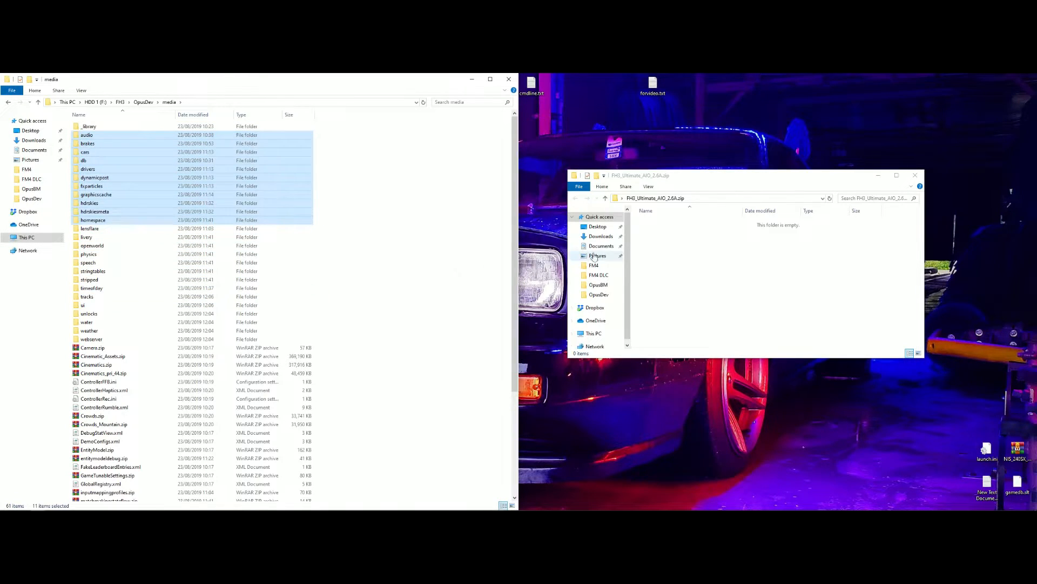
{"action": "left_click", "coordinate": [777, 259]}
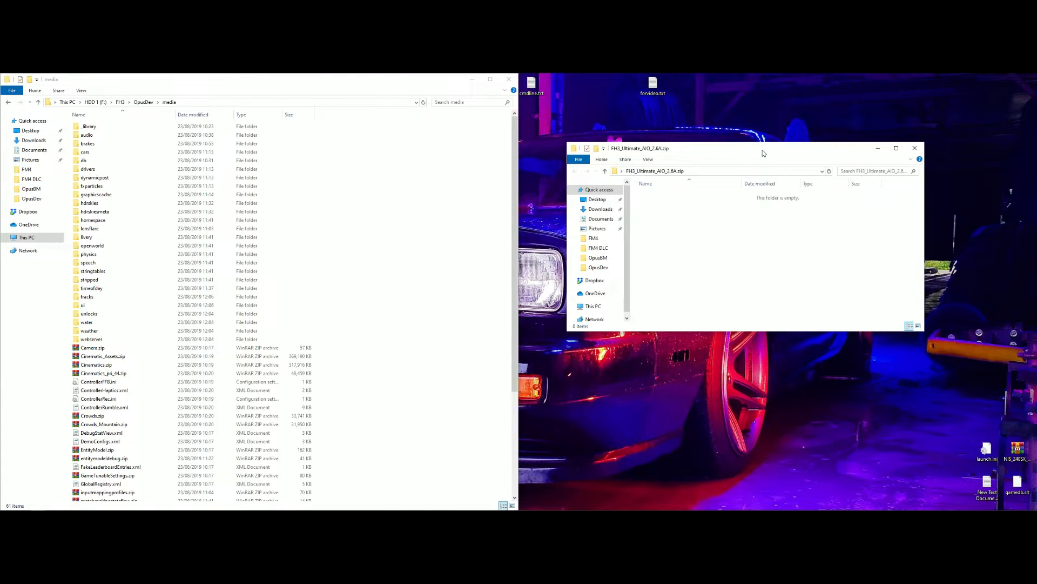
{"action": "mouse_move", "coordinate": [689, 246]}
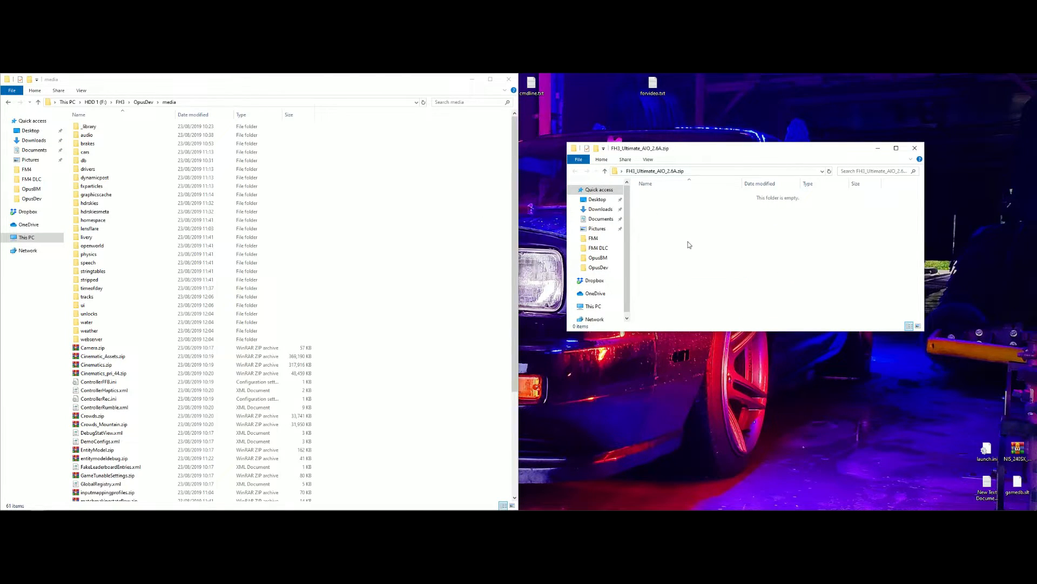
{"action": "mouse_move", "coordinate": [709, 235]}
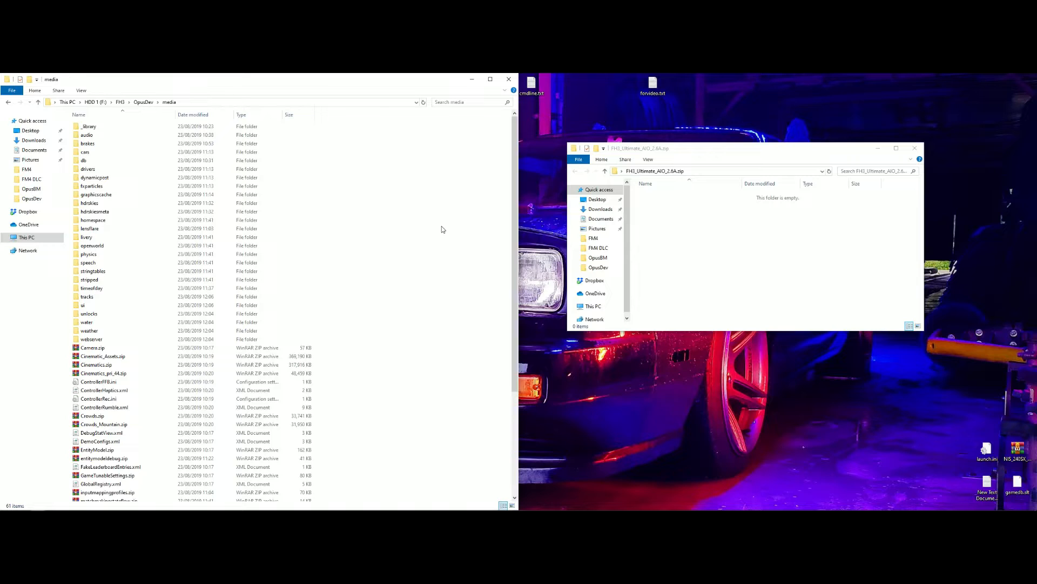
- Go back up to OpusDev and browse the second window to the C: drive's Users folder
{"action": "left_click", "coordinate": [143, 101]}
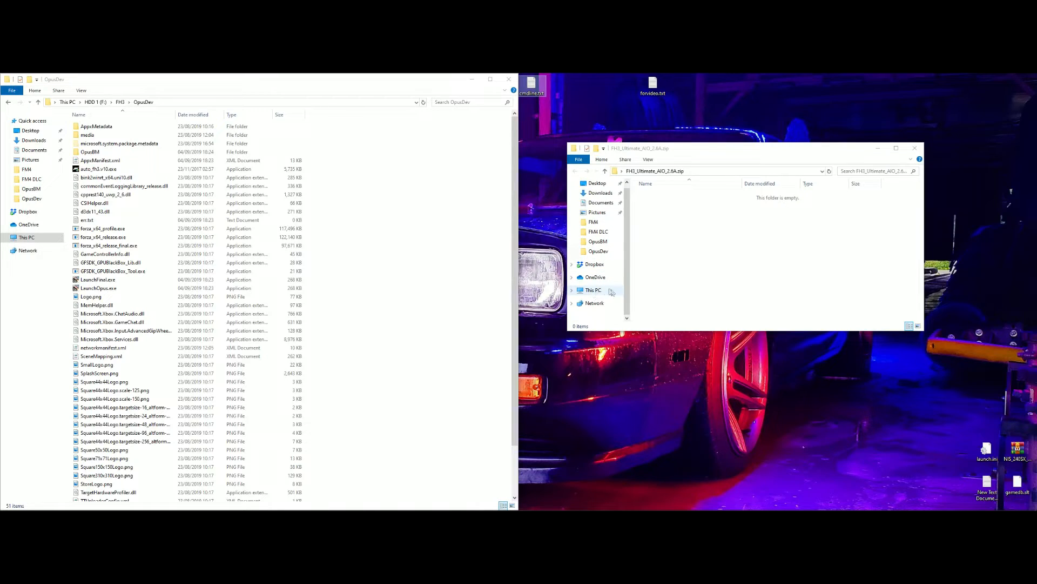
{"action": "left_click", "coordinate": [593, 289]}
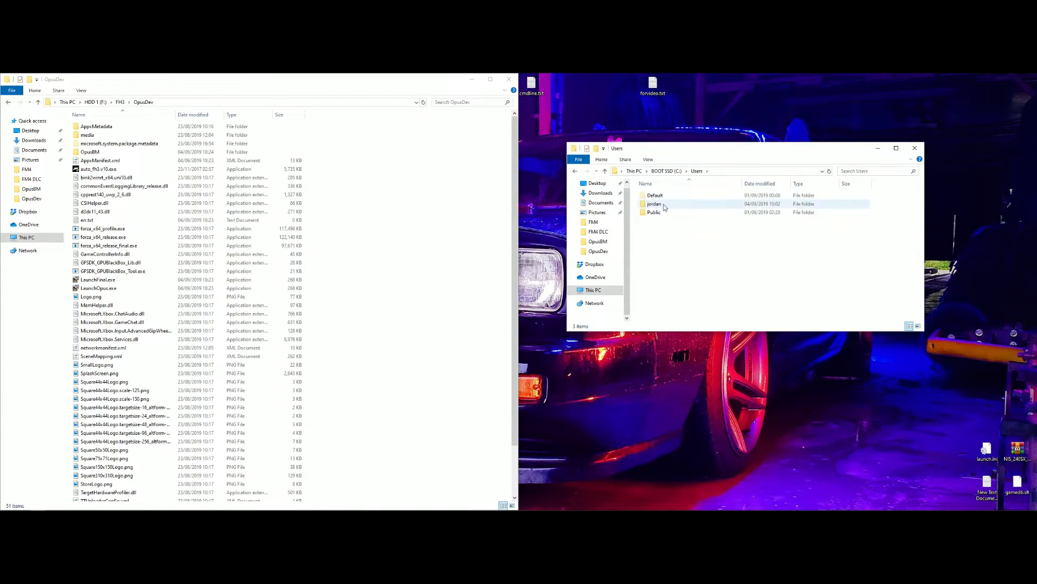
- Browse from the user profile through AppData and Local into the Packages folder
{"action": "double_click", "coordinate": [655, 203]}
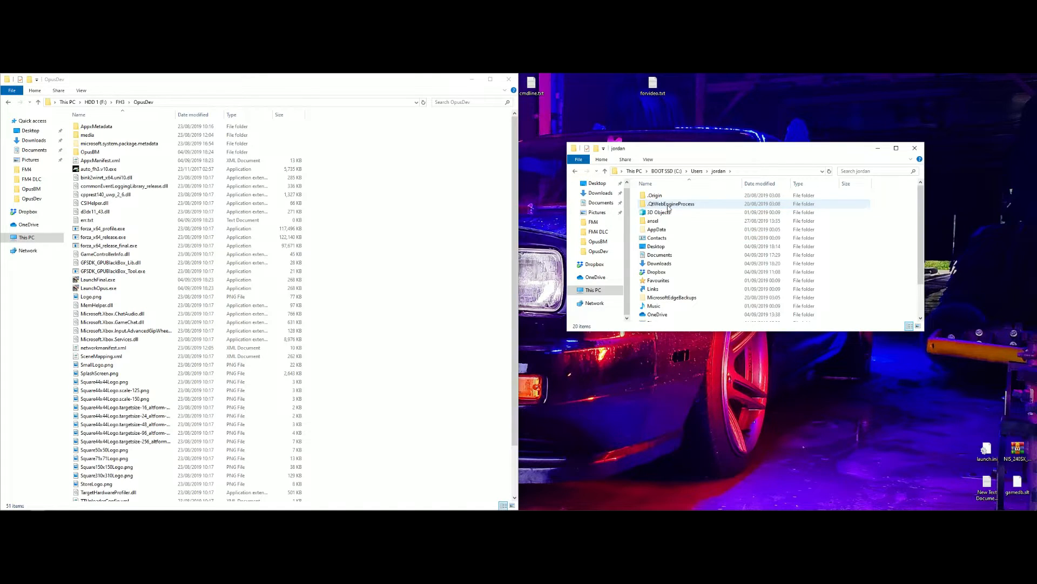
{"action": "left_click", "coordinate": [648, 160]}
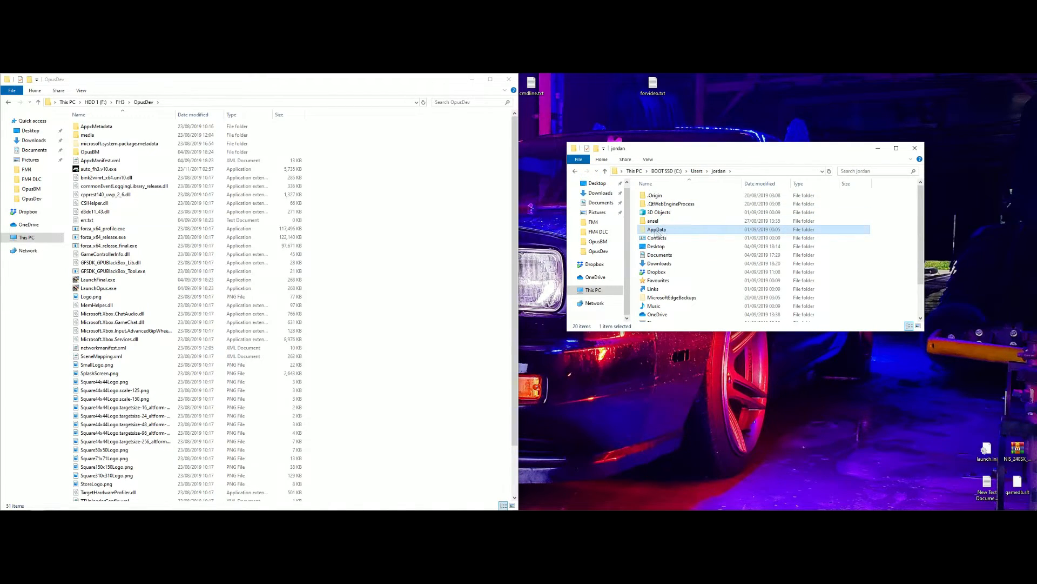
{"action": "double_click", "coordinate": [656, 229]}
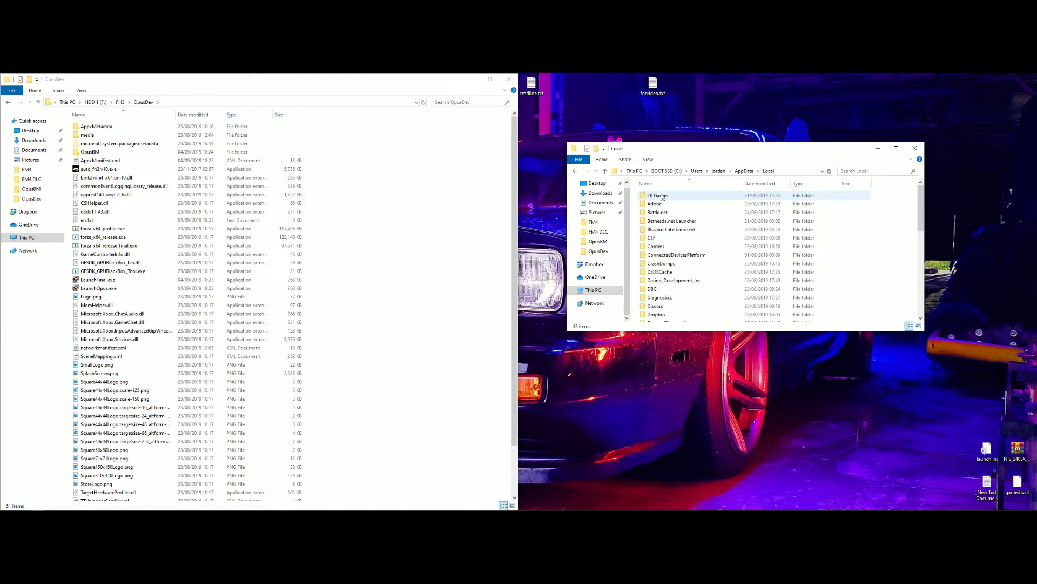
{"action": "scroll", "scroll_direction": "down", "scroll_amount": 3}
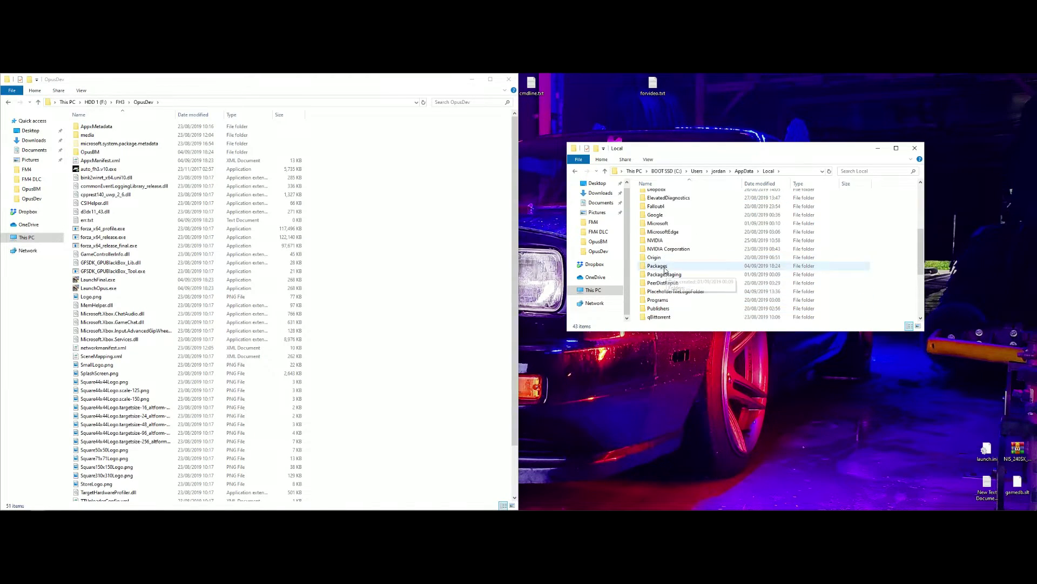
{"action": "double_click", "coordinate": [657, 265]}
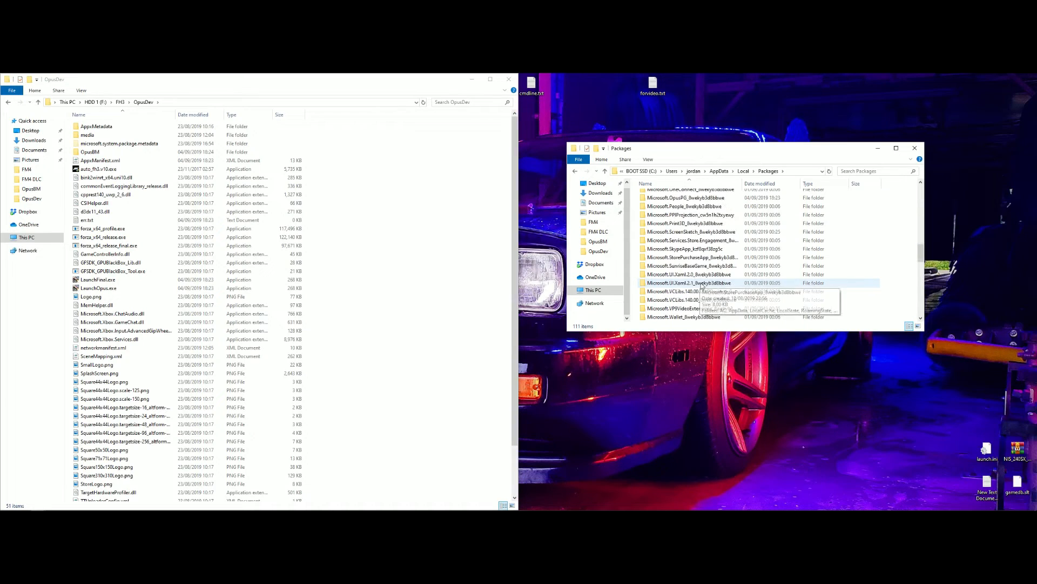
{"action": "scroll", "scroll_direction": "down", "scroll_amount": 3}
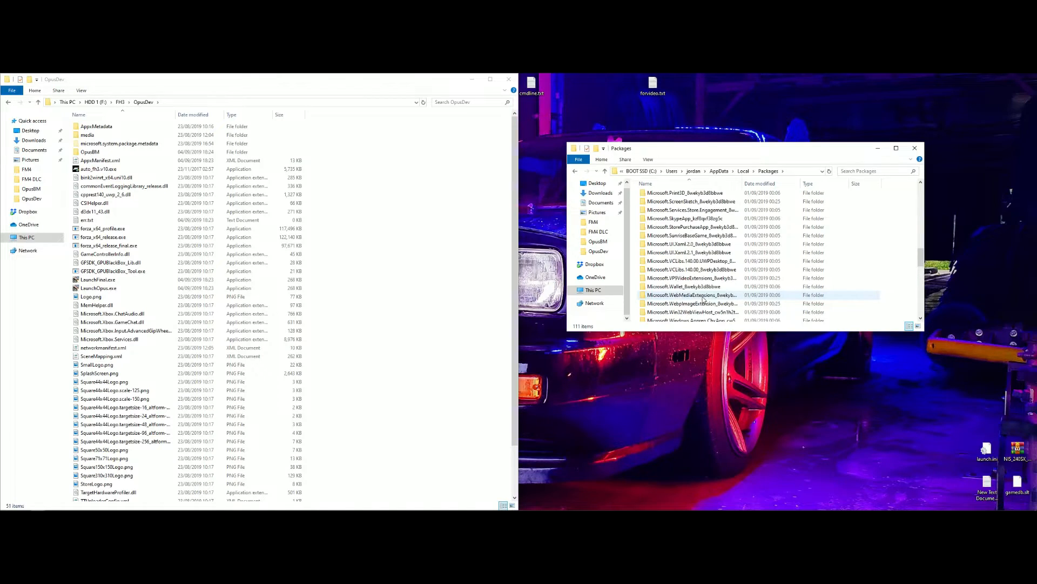
- Look inside Microsoft.OpusPG's TempState scratch folder, then close that window leaving OpusDev open
{"action": "left_click", "coordinate": [688, 244]}
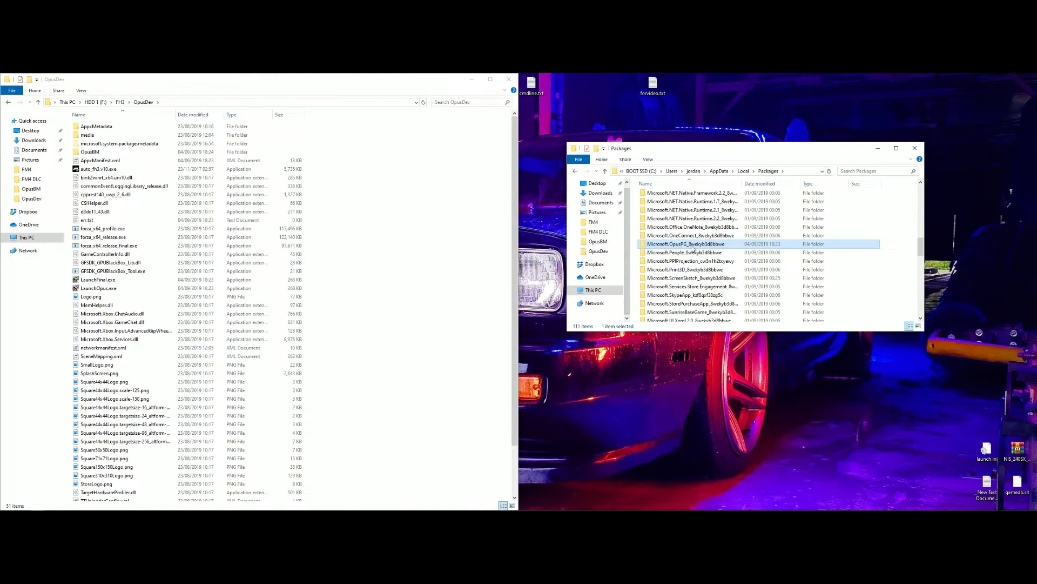
{"action": "double_click", "coordinate": [688, 243]}
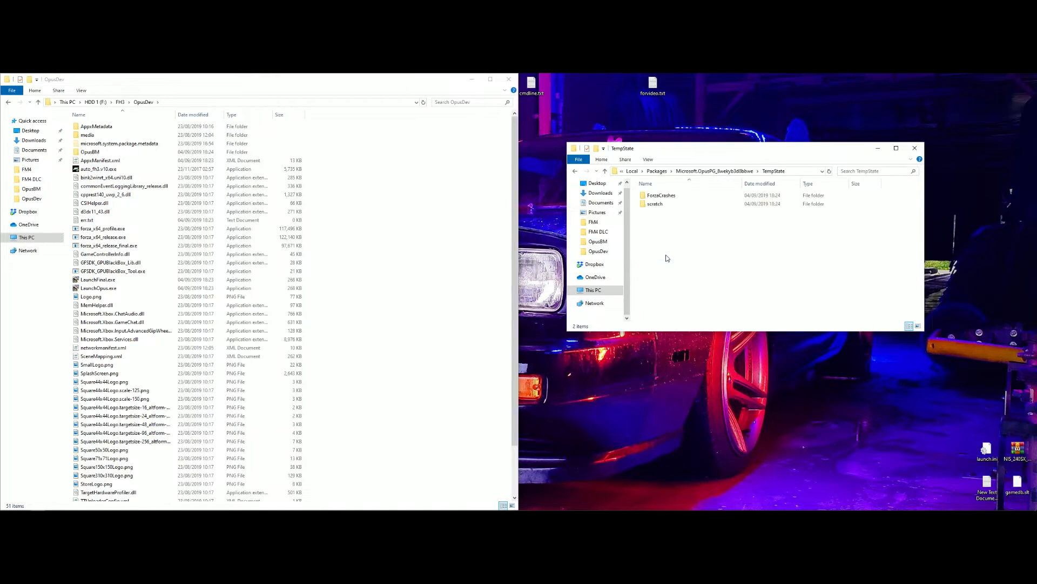
{"action": "double_click", "coordinate": [655, 203]}
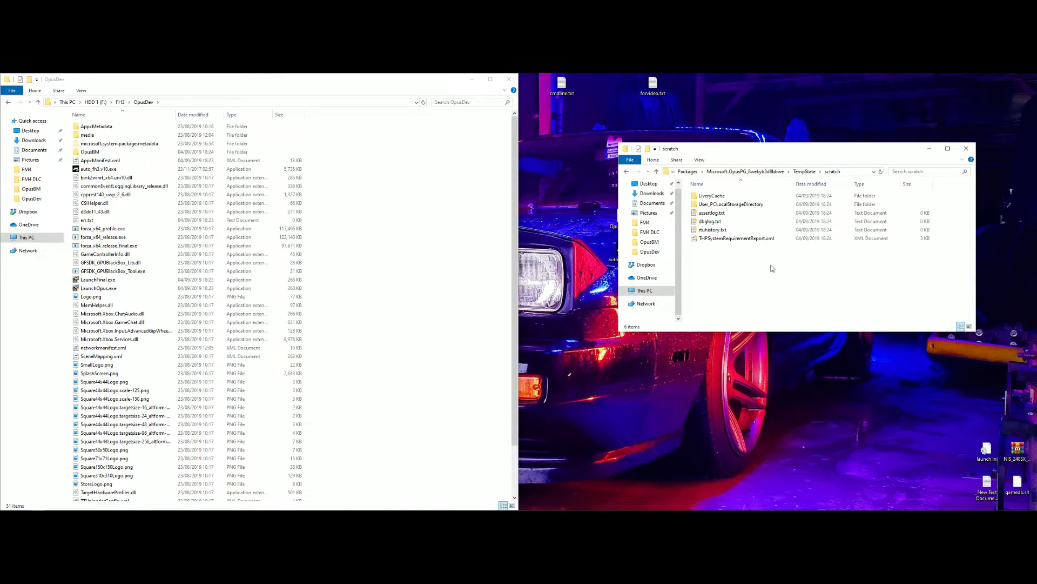
{"action": "left_click", "coordinate": [736, 282]}
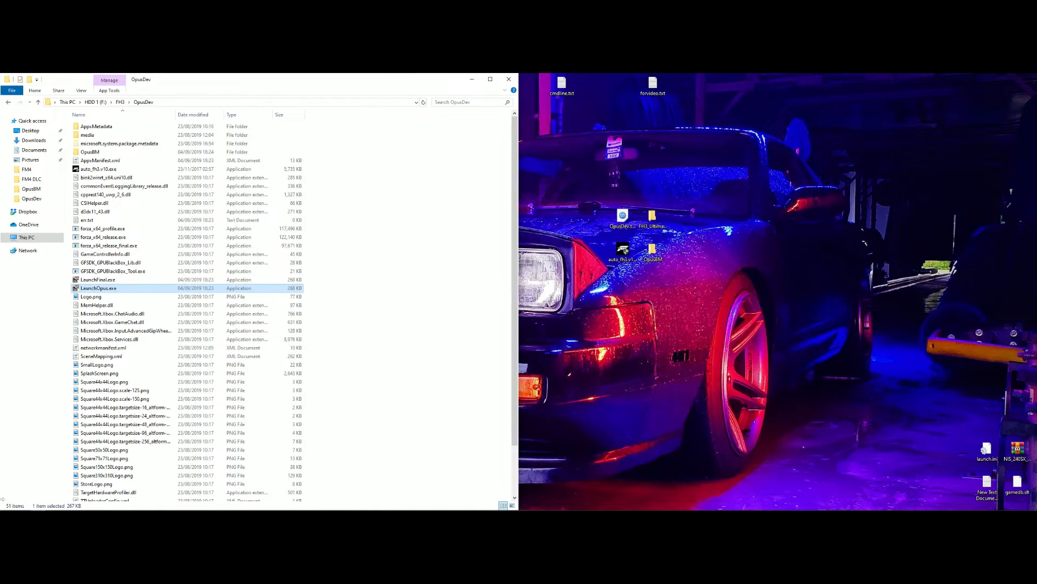
{"action": "left_click", "coordinate": [8, 505]}
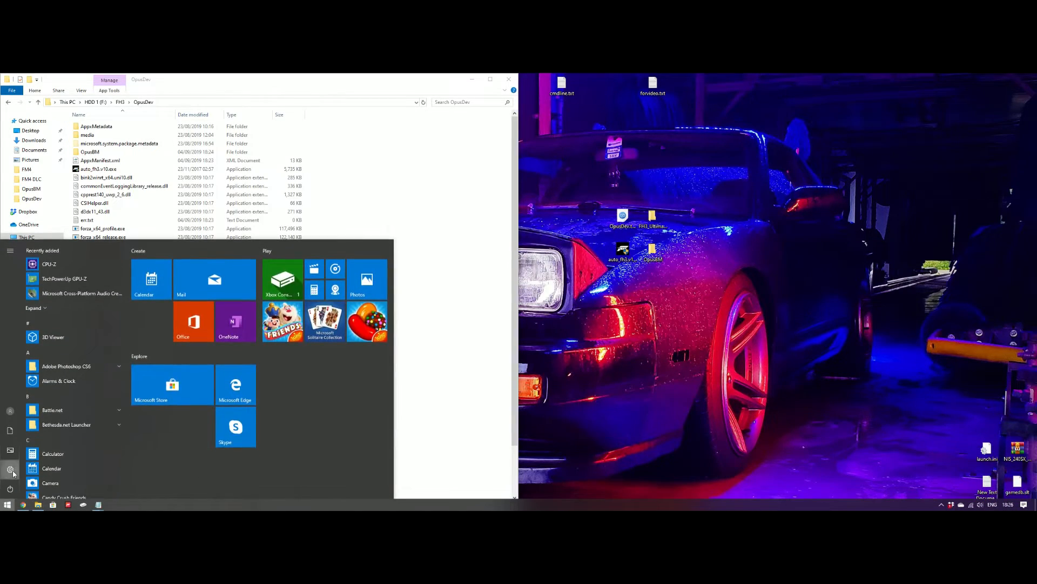
{"action": "left_click", "coordinate": [10, 470]}
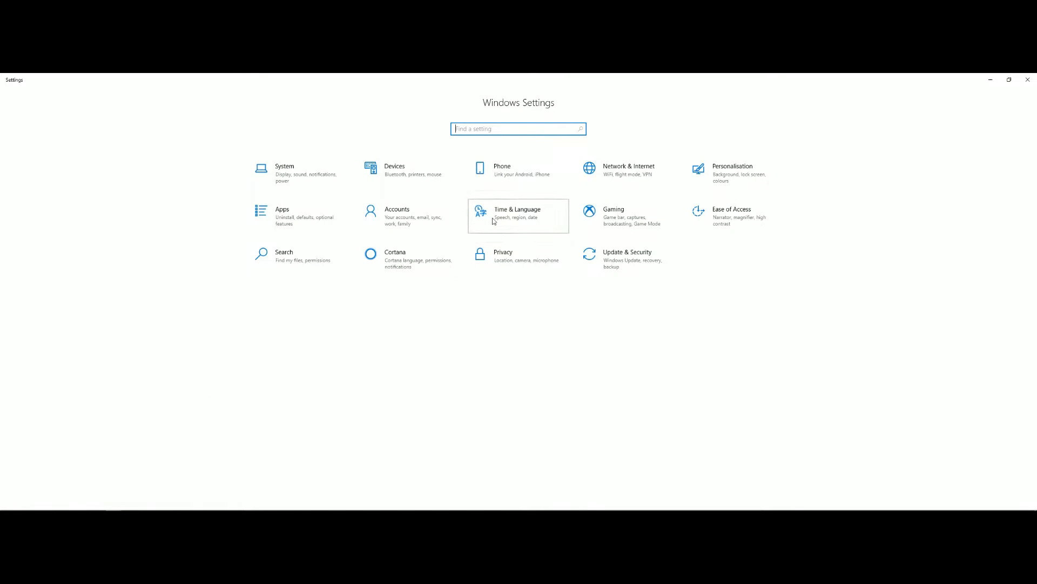
{"action": "left_click", "coordinate": [517, 215]}
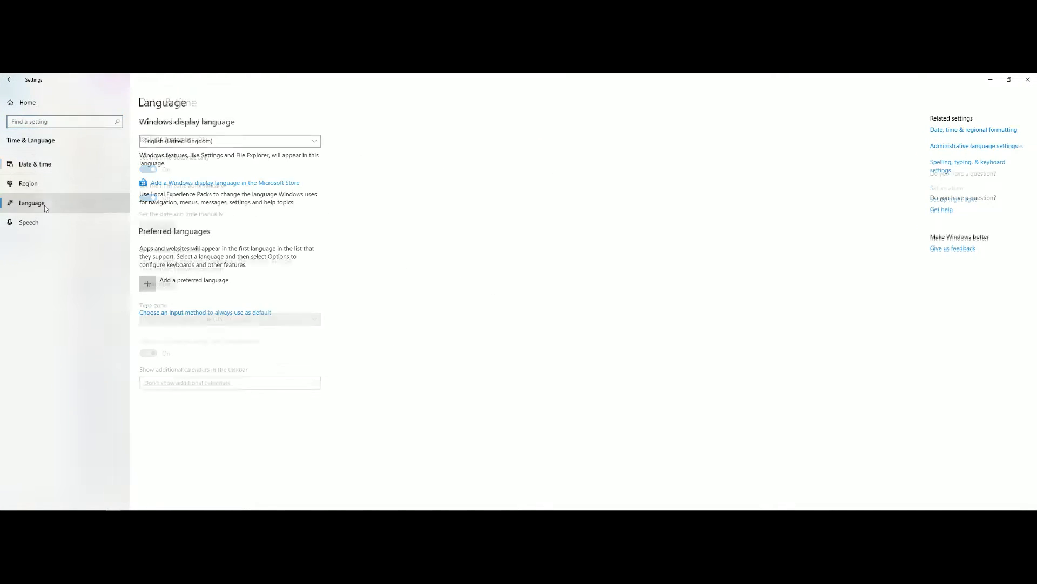
{"action": "left_click", "coordinate": [31, 202]}
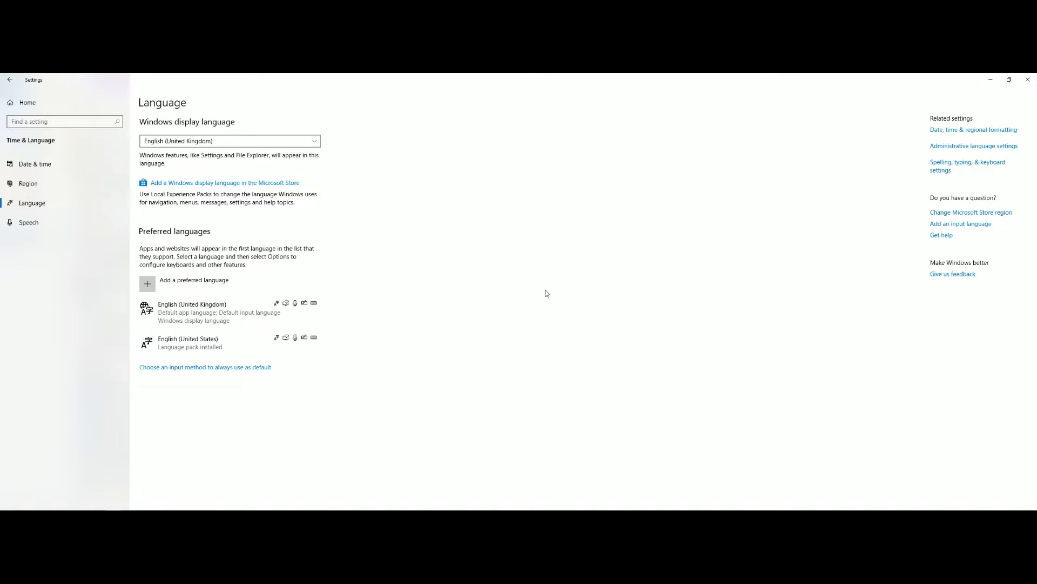
{"action": "mouse_move", "coordinate": [1030, 111]}
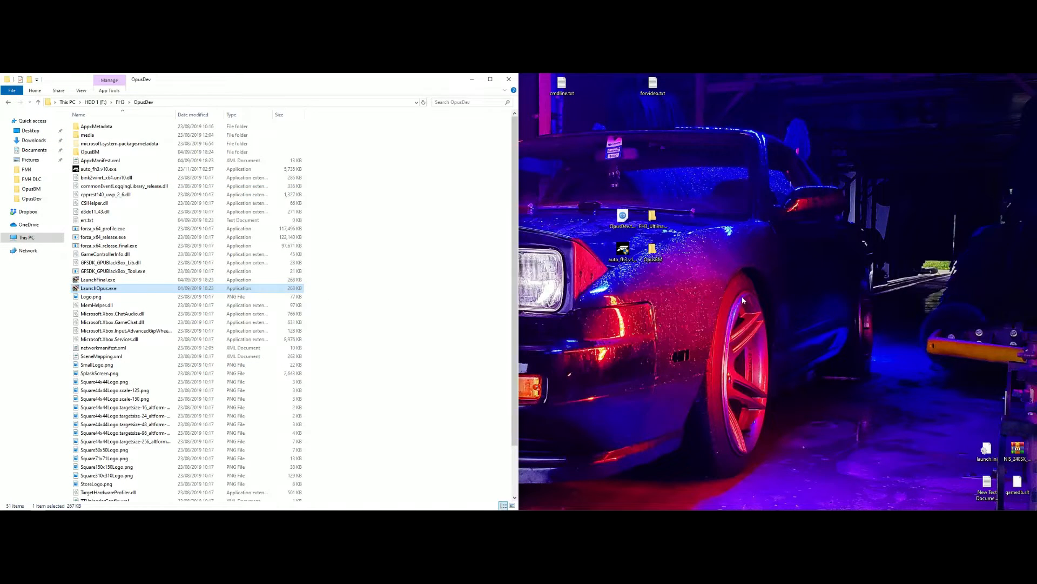
{"action": "left_click", "coordinate": [562, 84]}
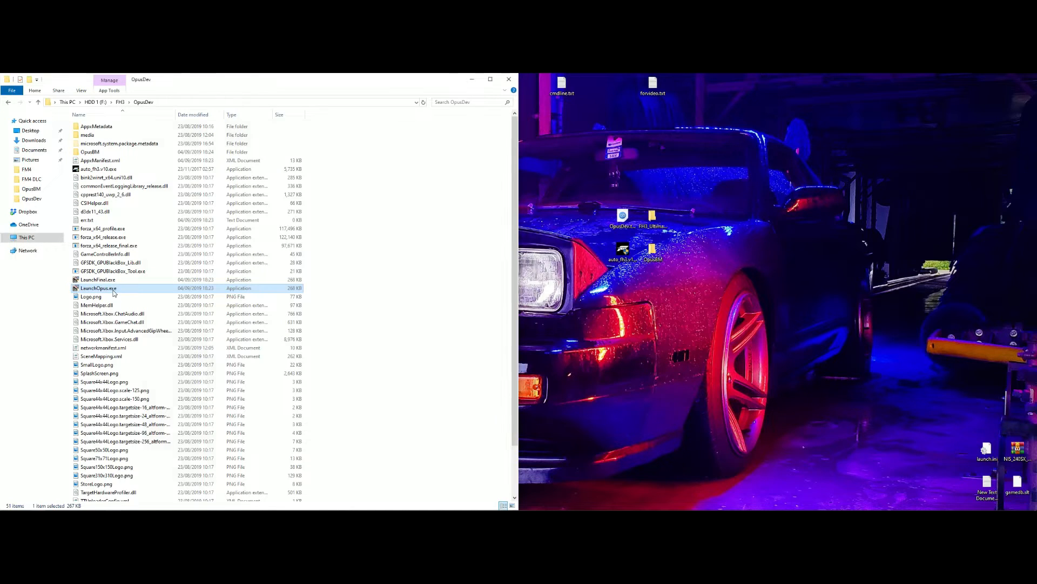
{"action": "double_click", "coordinate": [99, 287]}
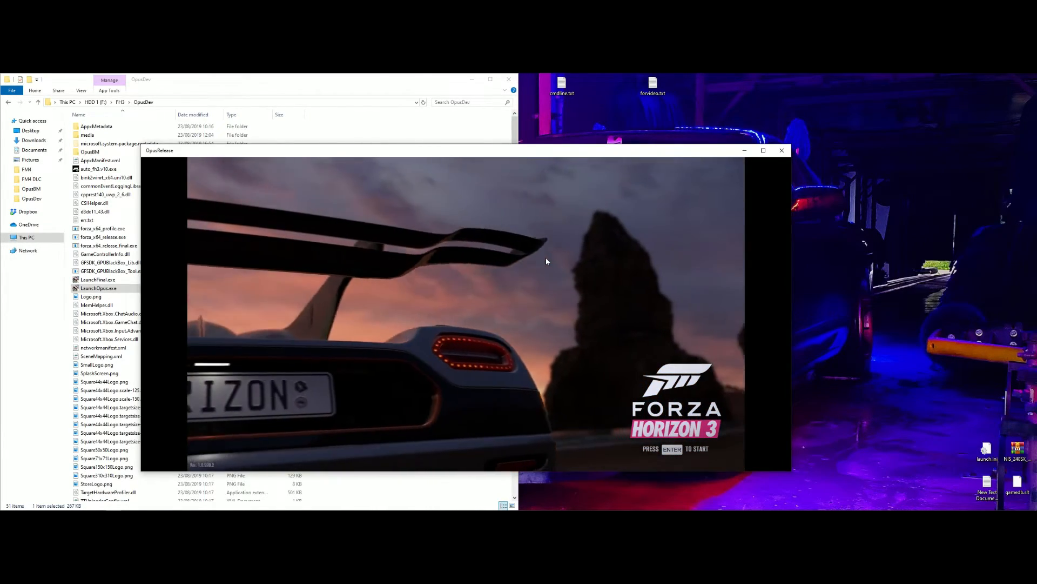
{"action": "left_click", "coordinate": [781, 150]}
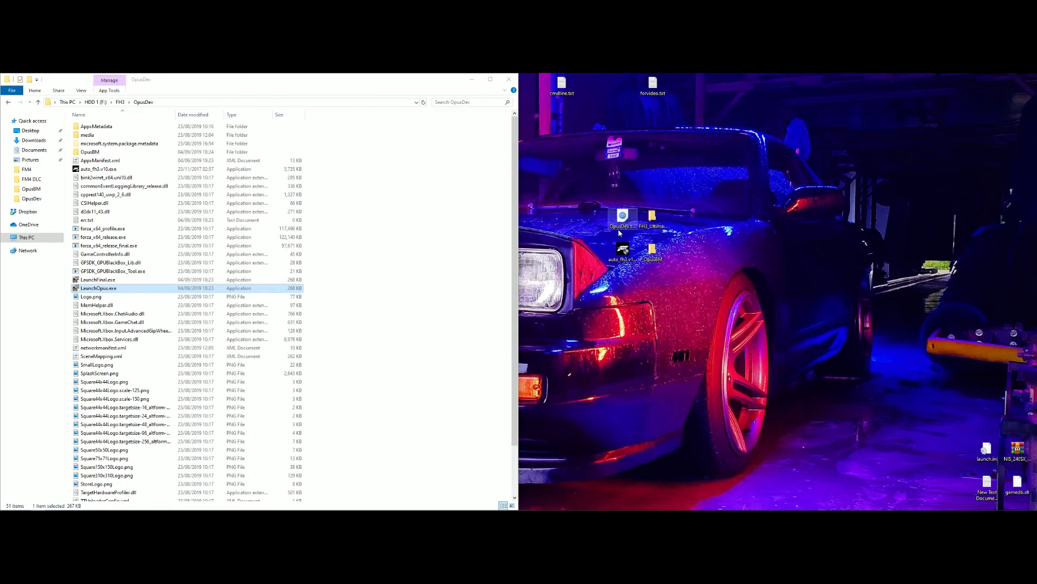